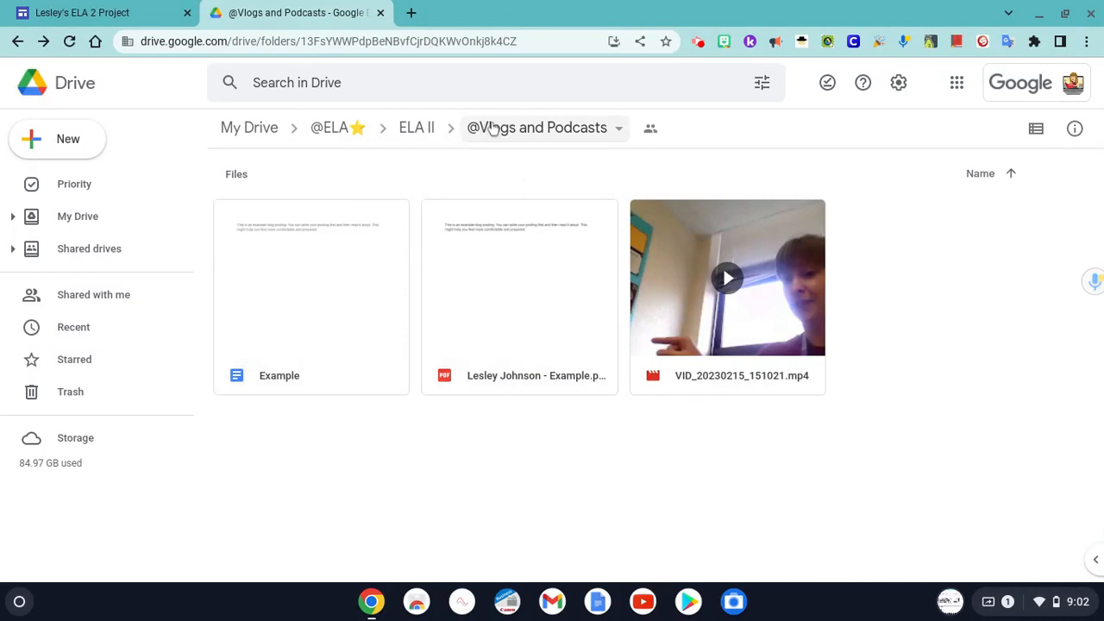
mouse_move(572, 146)
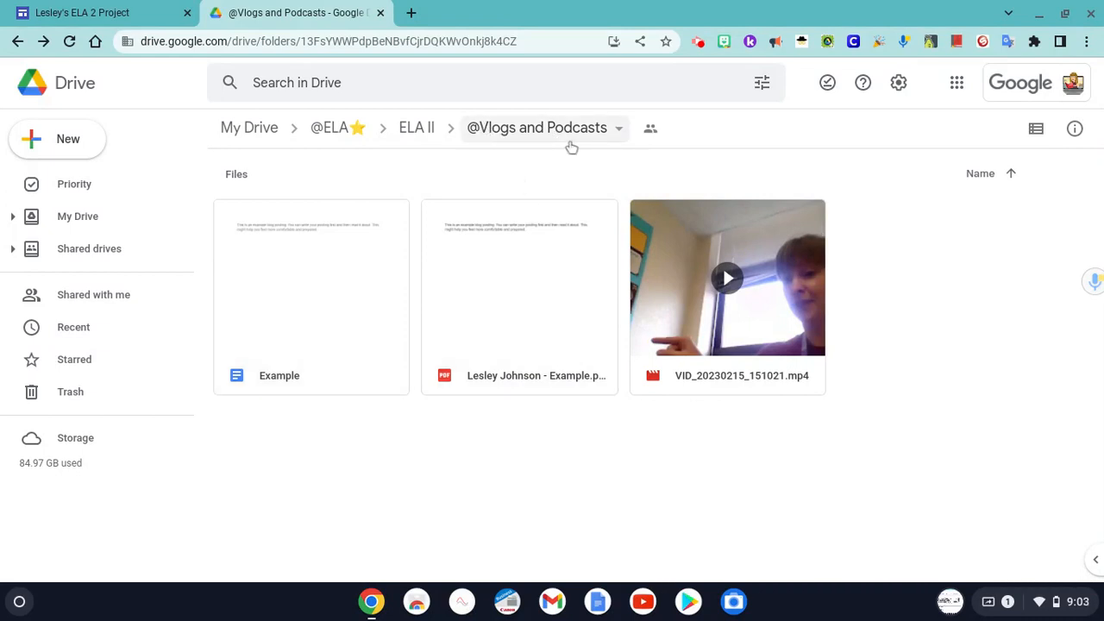
mouse_move(57, 138)
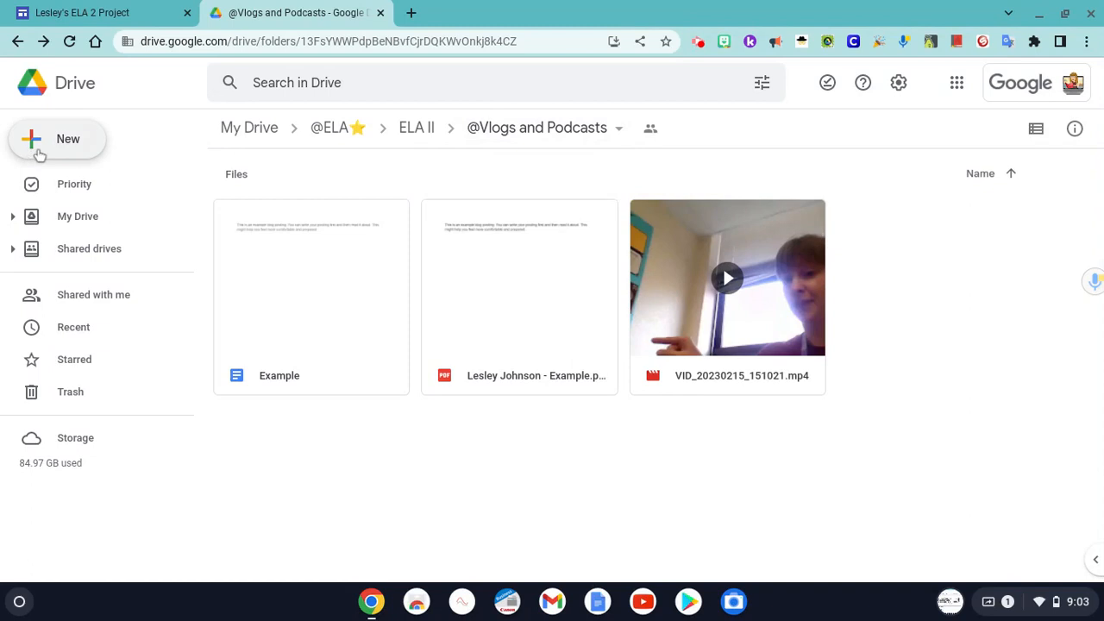
Step: Open the Example Google Doc from the Vlogs and Podcasts Drive folder
click(57, 138)
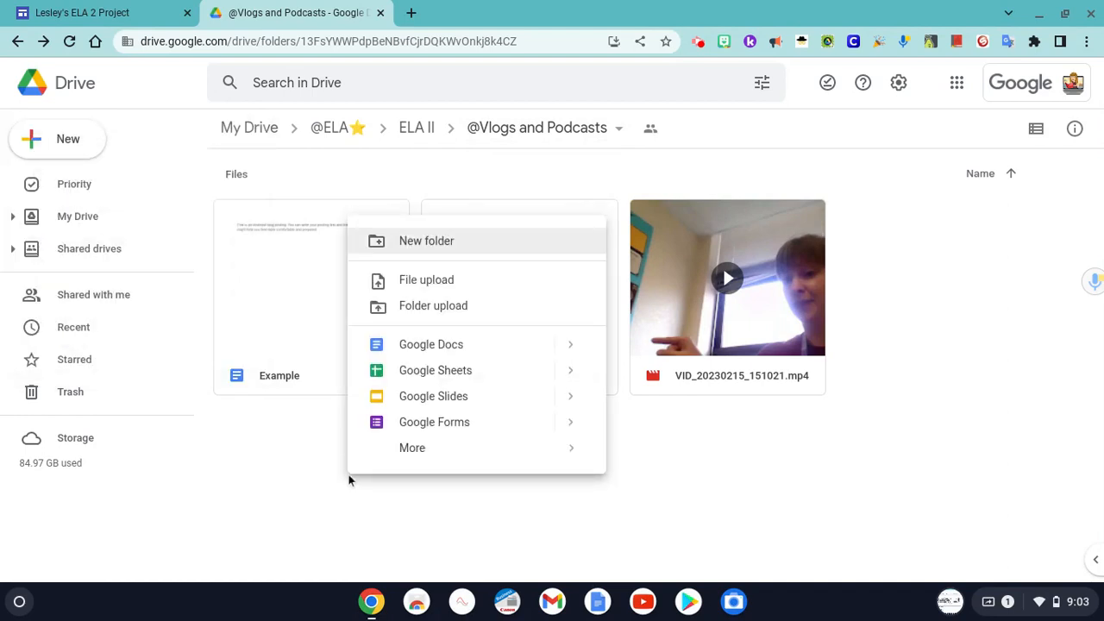
mouse_move(422, 345)
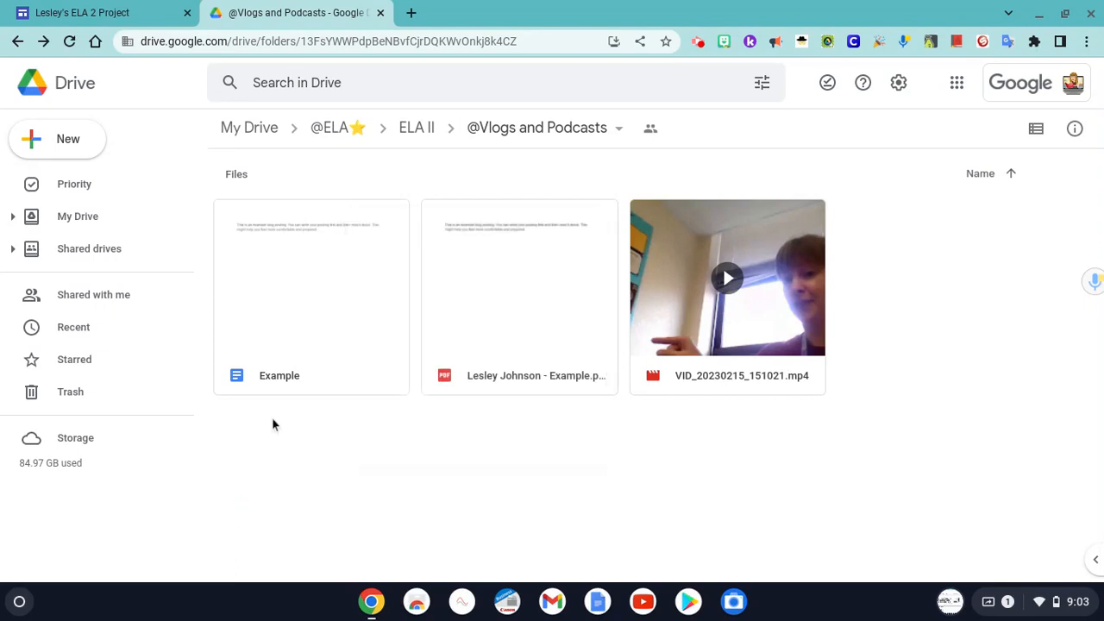
double_click(311, 277)
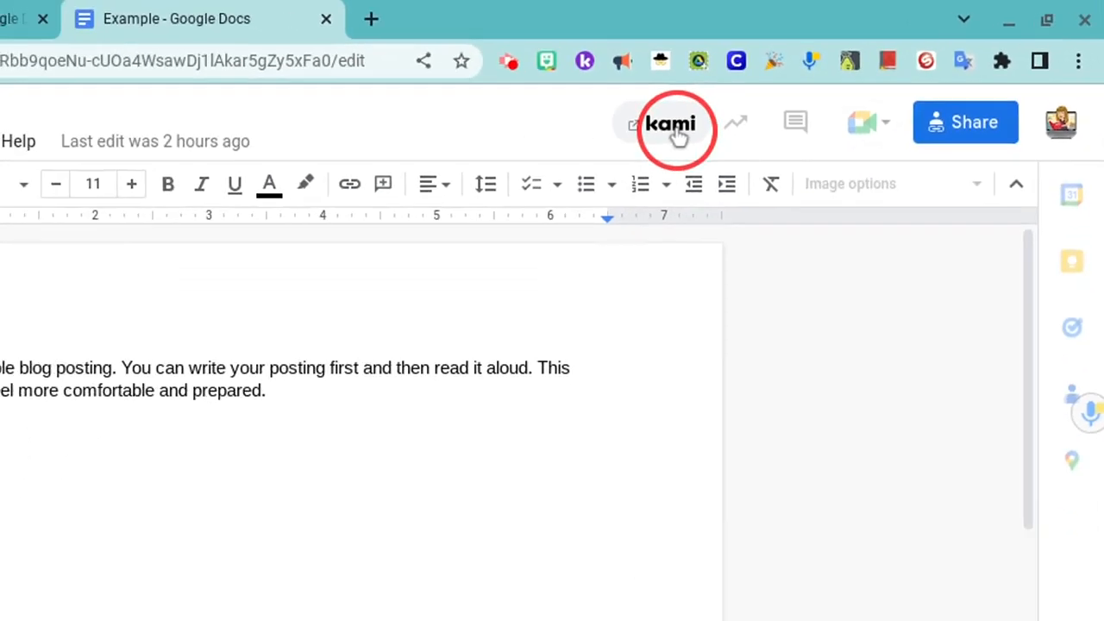
Step: Send the Example document from Docs into Kami for annotation
click(676, 124)
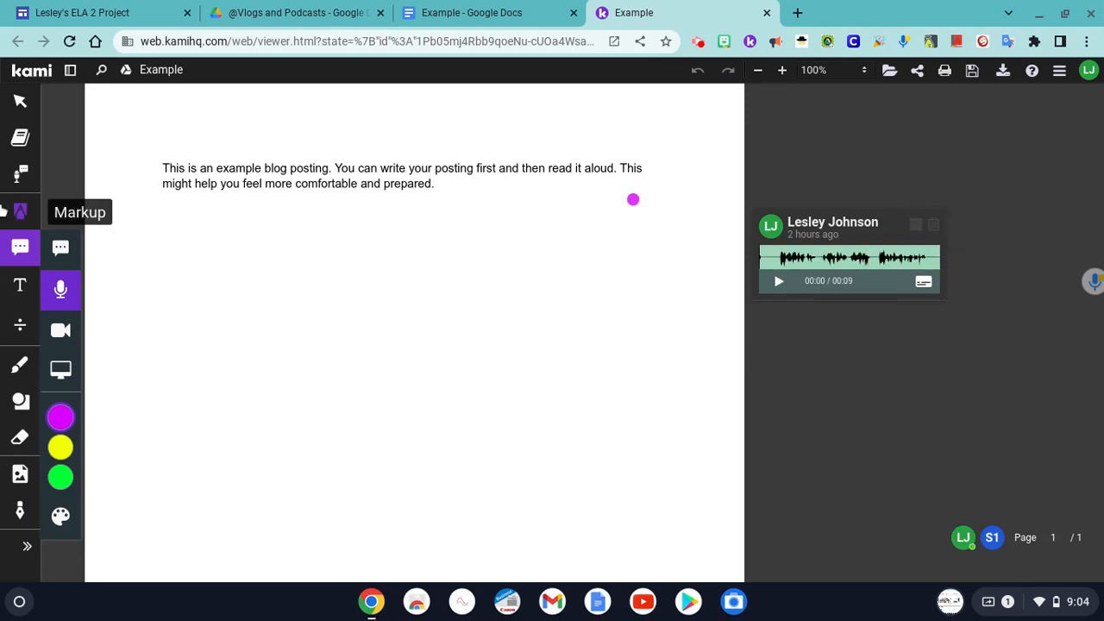
mouse_move(21, 248)
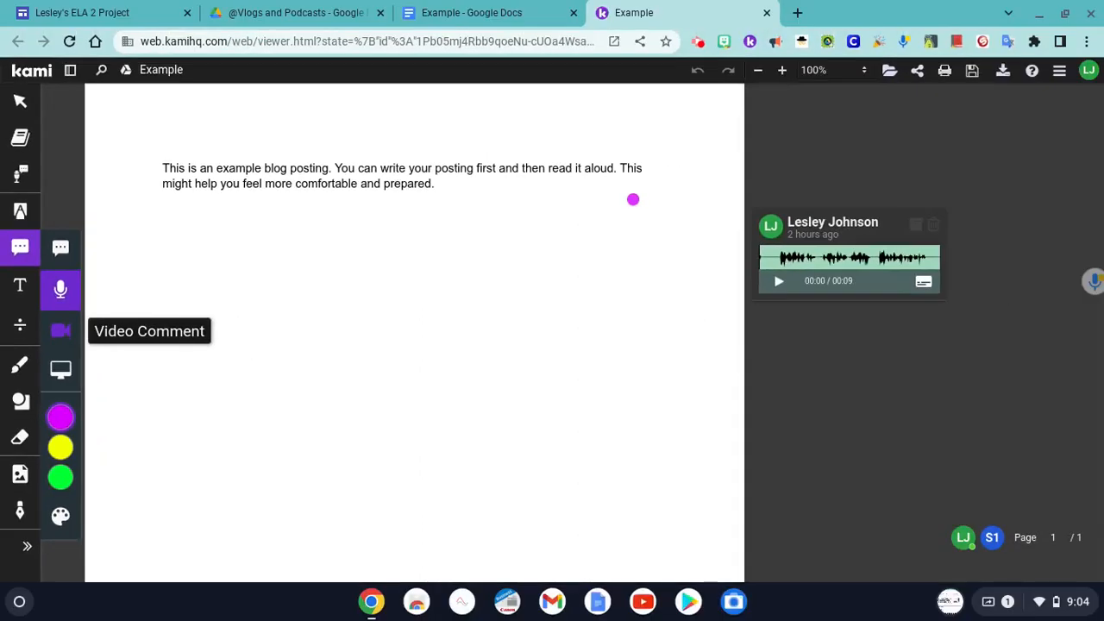
mouse_move(61, 371)
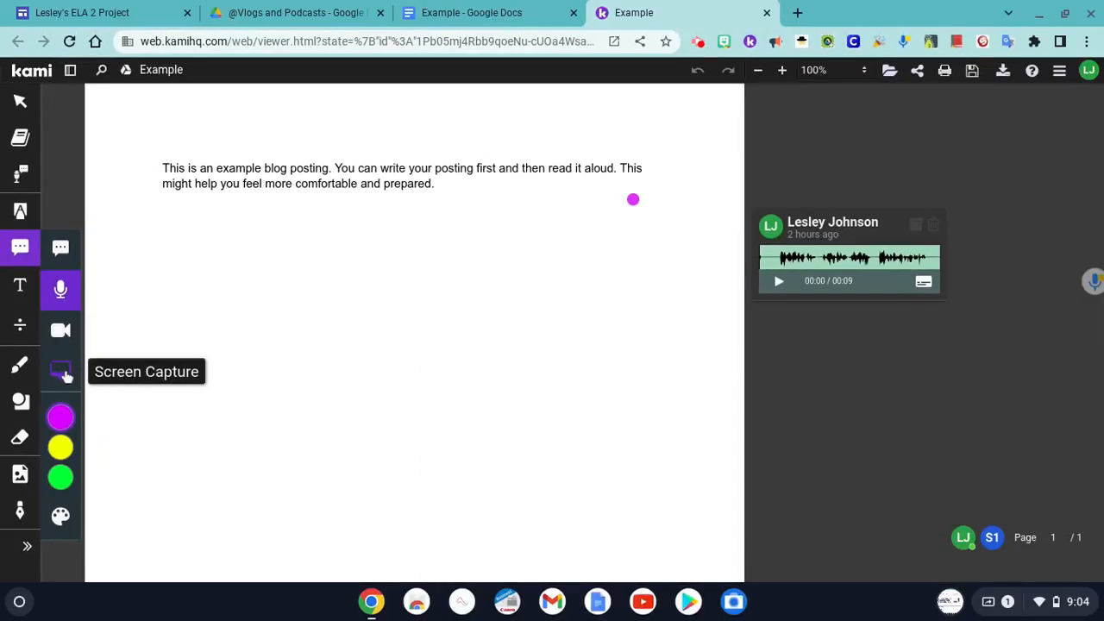
mouse_move(525, 331)
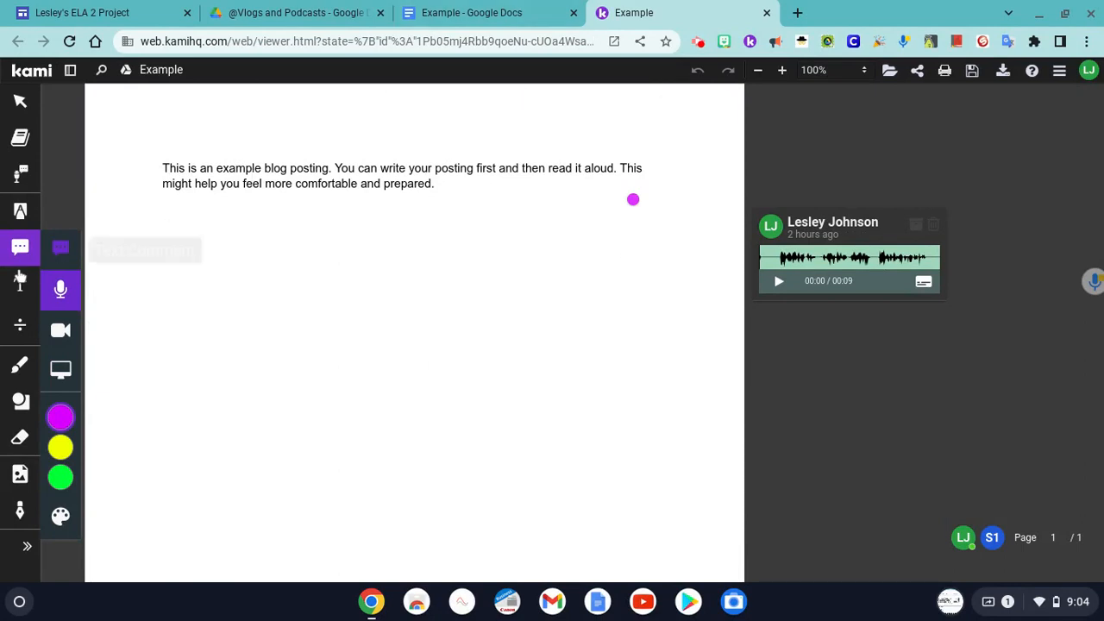
mouse_move(60, 290)
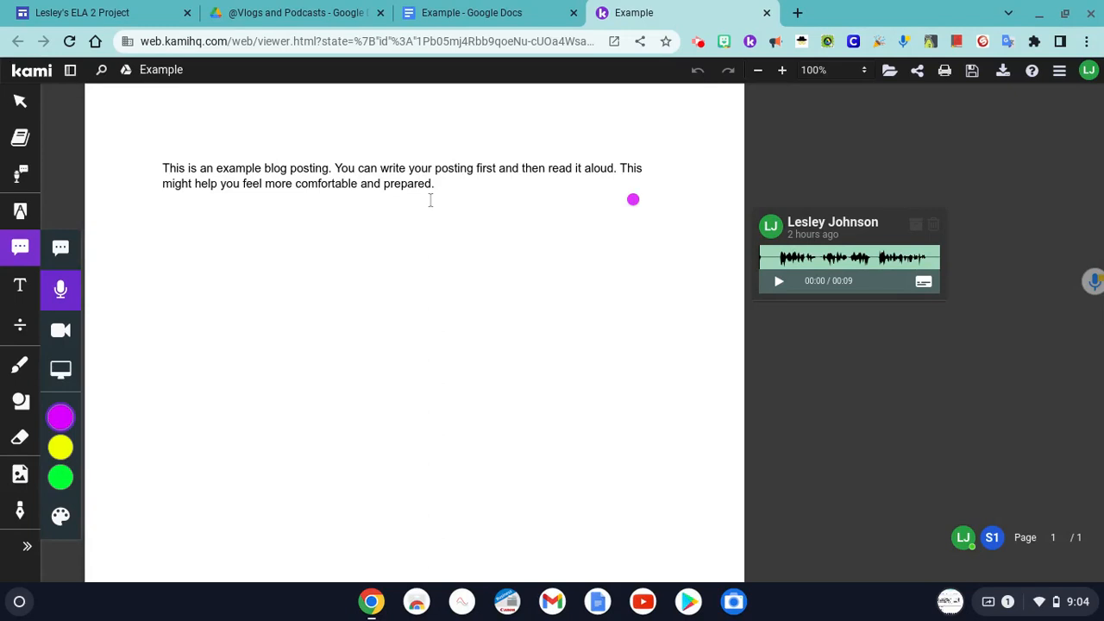
mouse_move(60, 516)
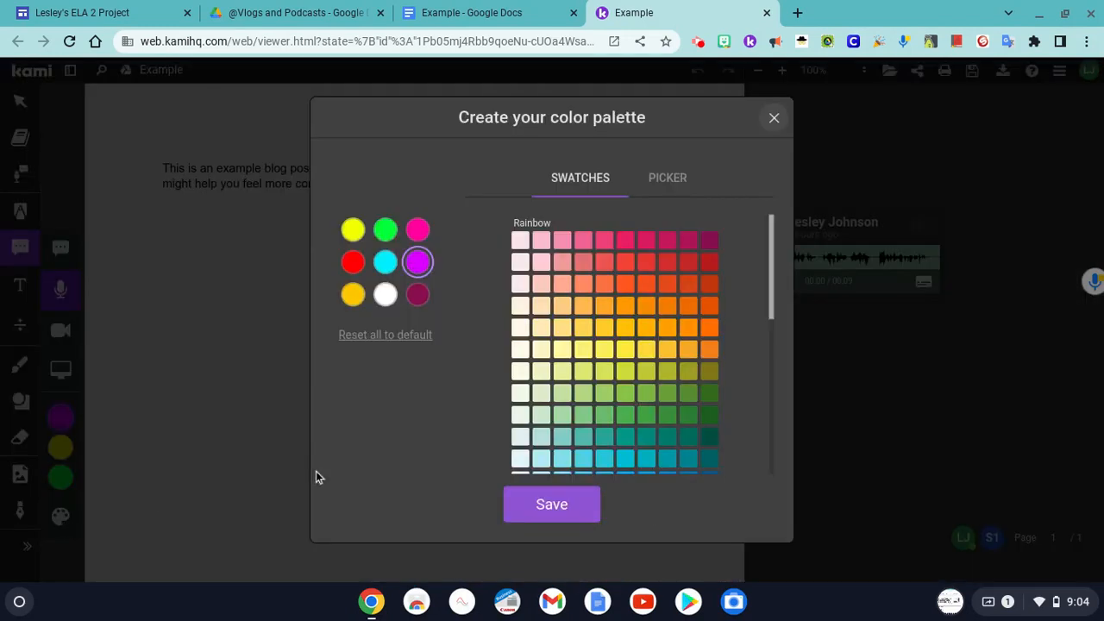
Step: Add a cyan swatch to the annotation colour palette and save it
click(384, 262)
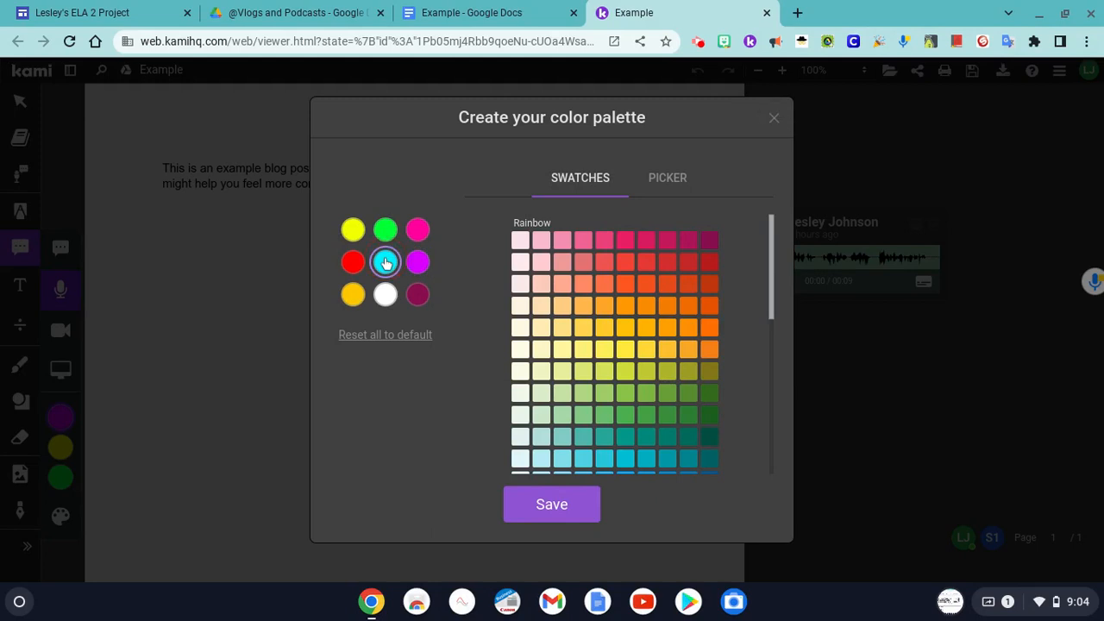
click(551, 504)
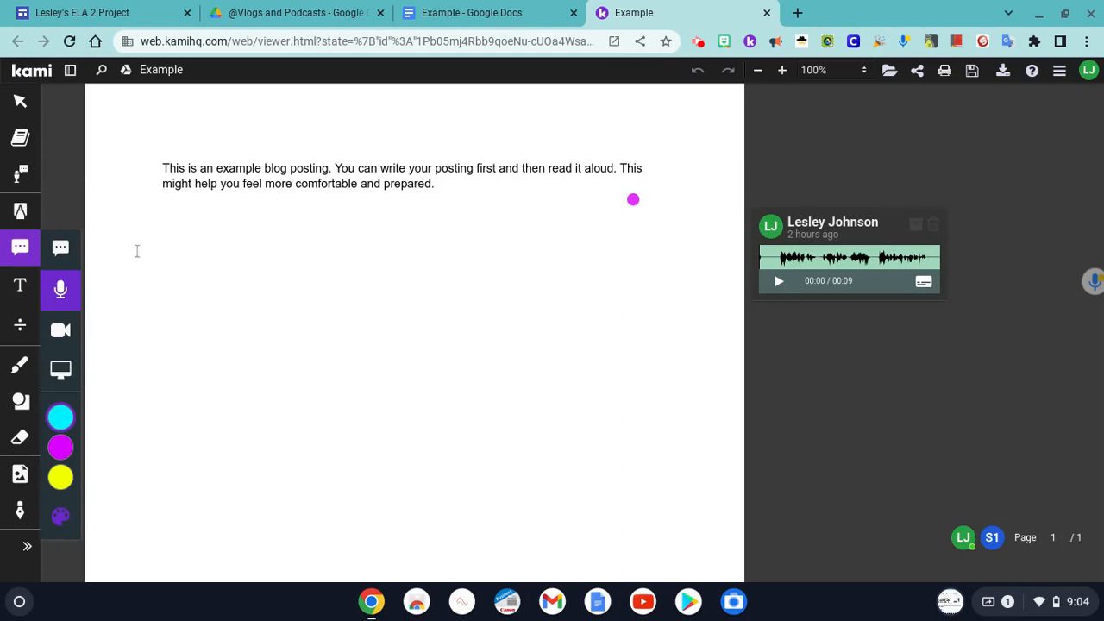
Step: Record a ten-second cyan voice comment on the page, then play and pause it
click(60, 290)
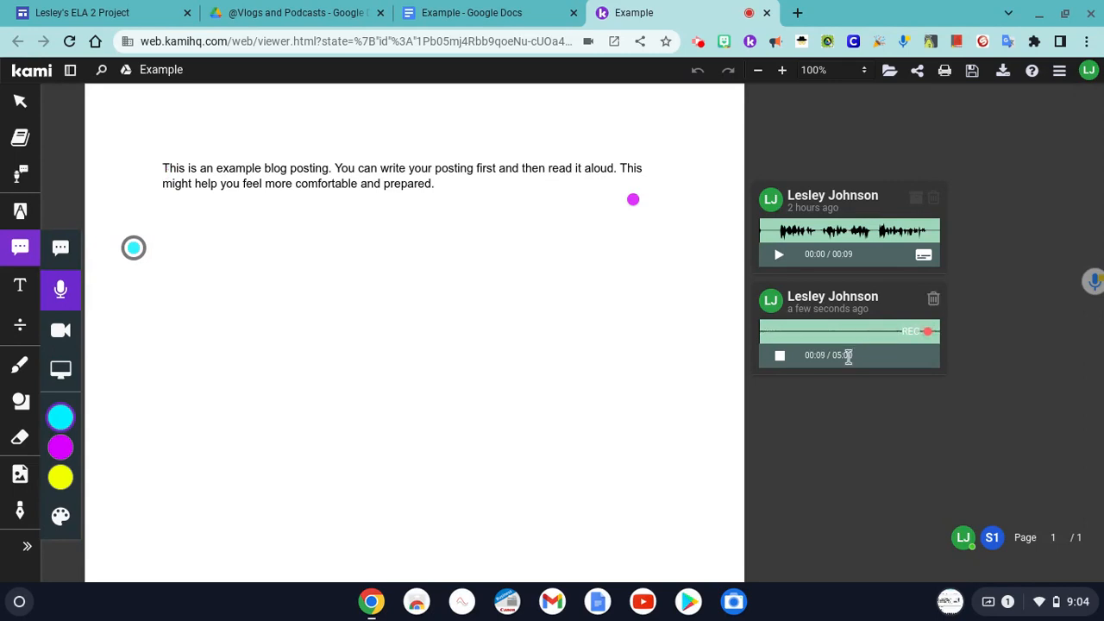
click(779, 356)
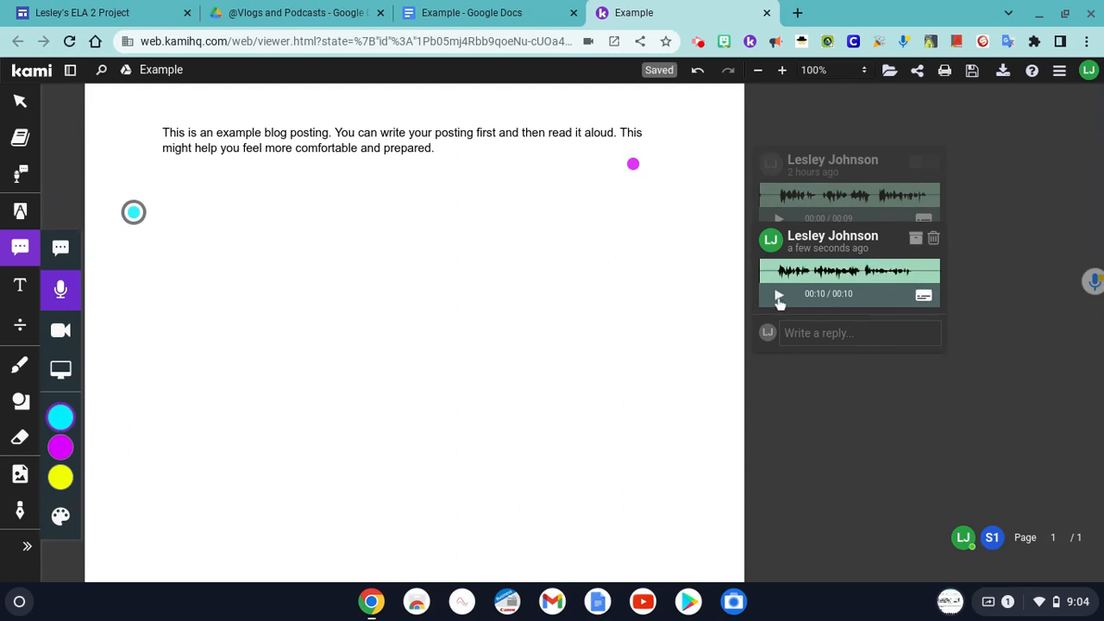
click(777, 294)
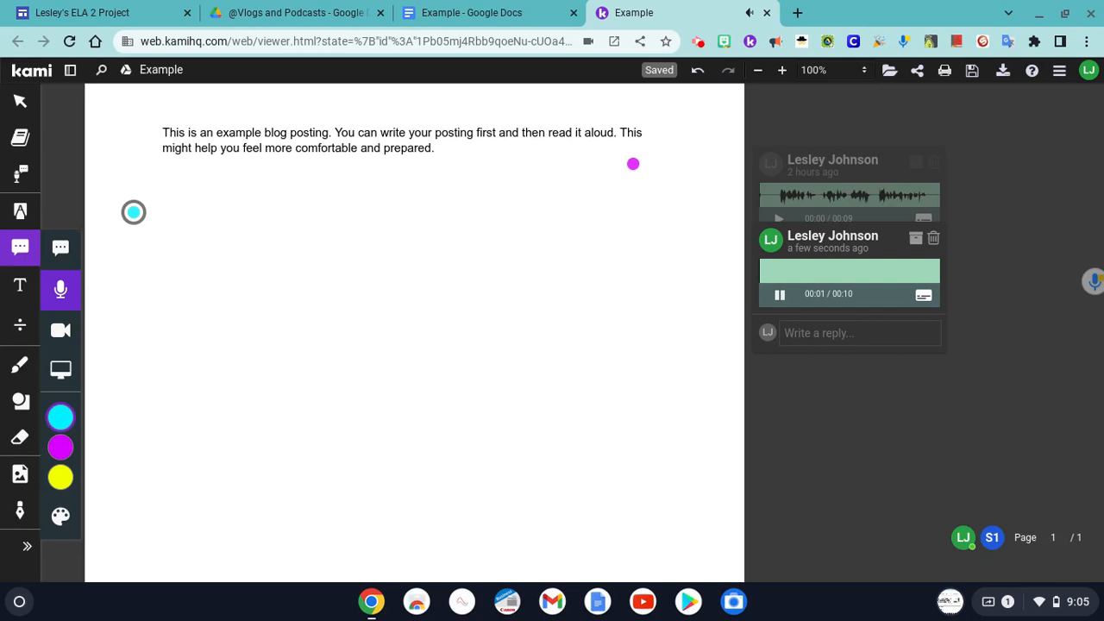
click(780, 293)
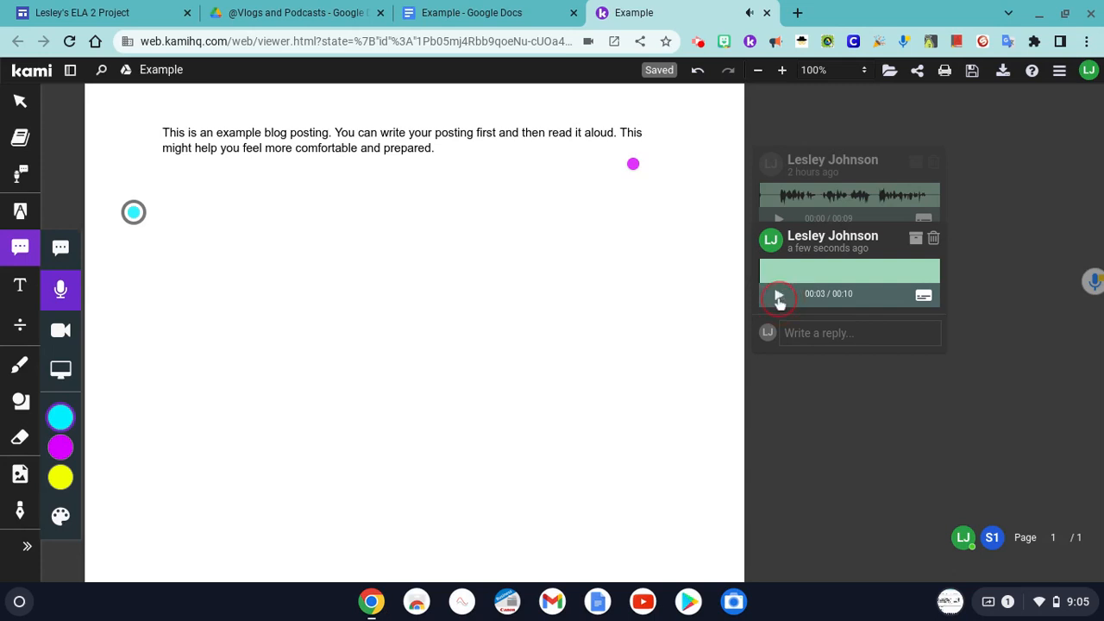
click(778, 295)
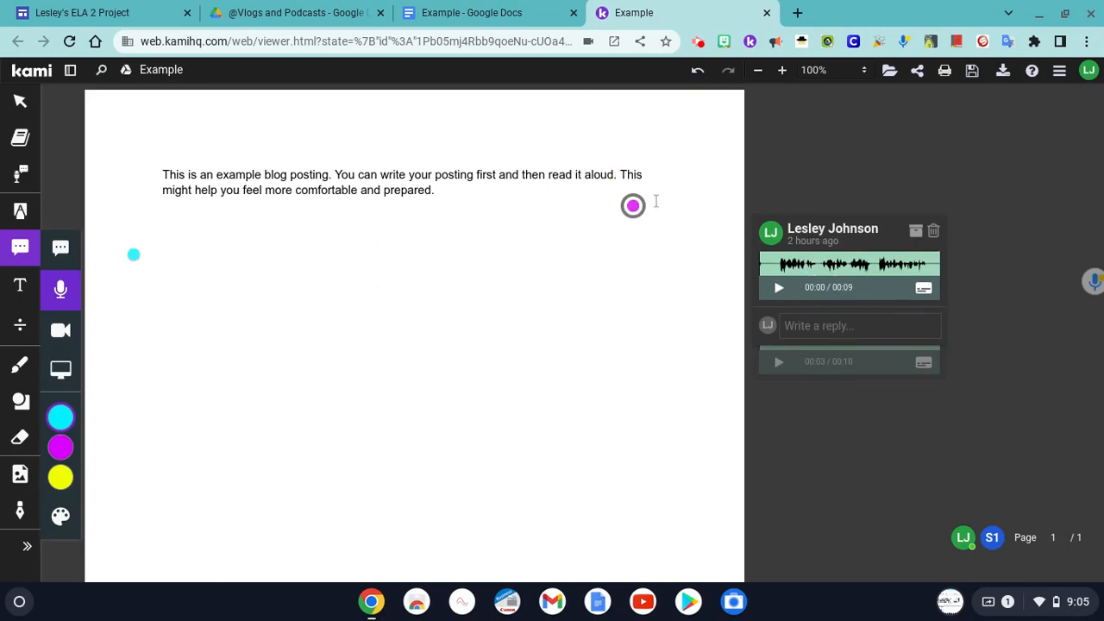
mouse_move(593, 154)
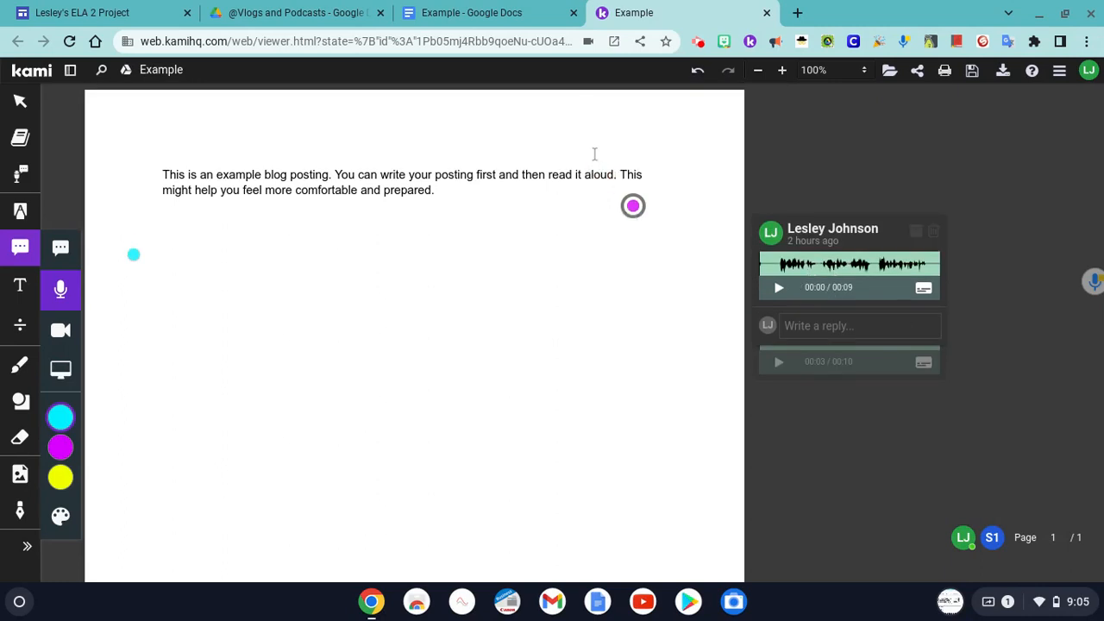
Step: Recolour the older comment marker cyan and select the new comment for magenta
click(633, 205)
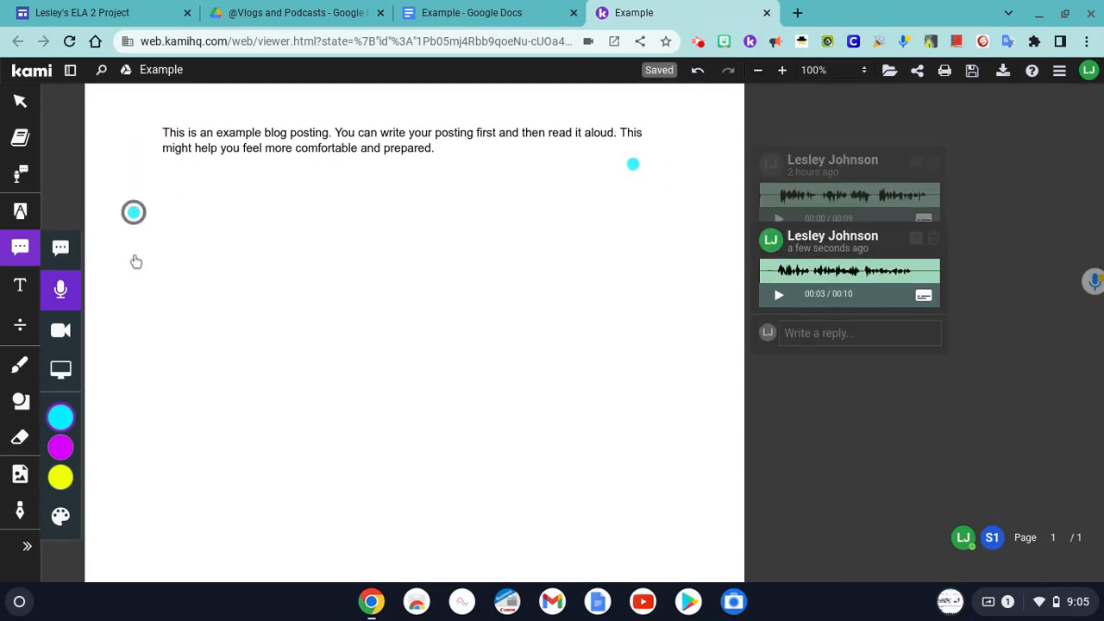
click(60, 515)
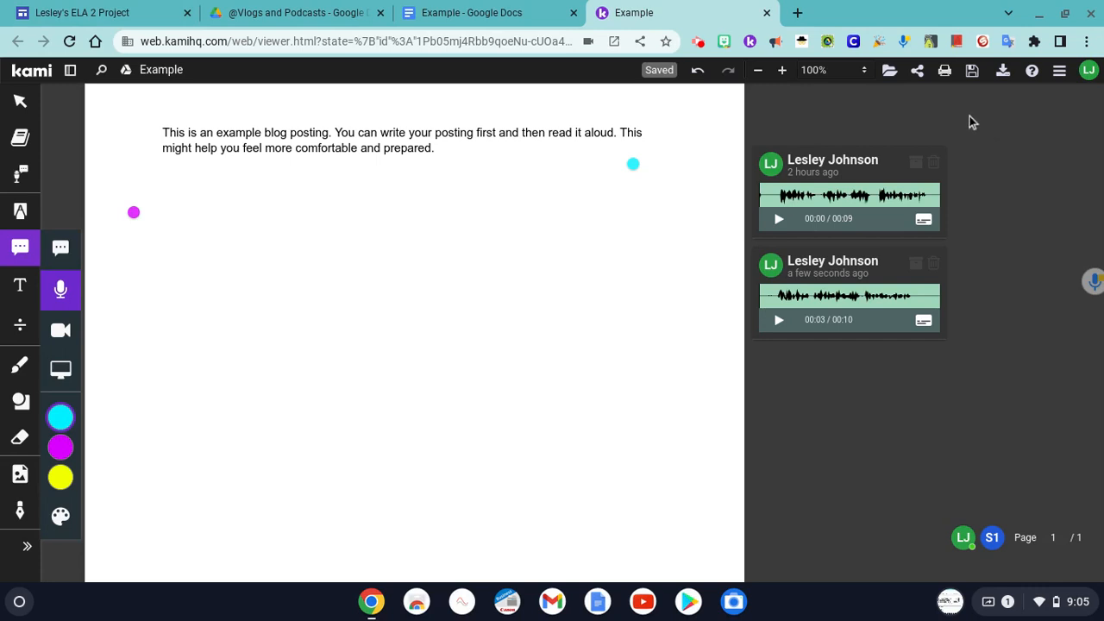
Step: Create your own copy of the annotated Example PDF in Google Drive
click(971, 69)
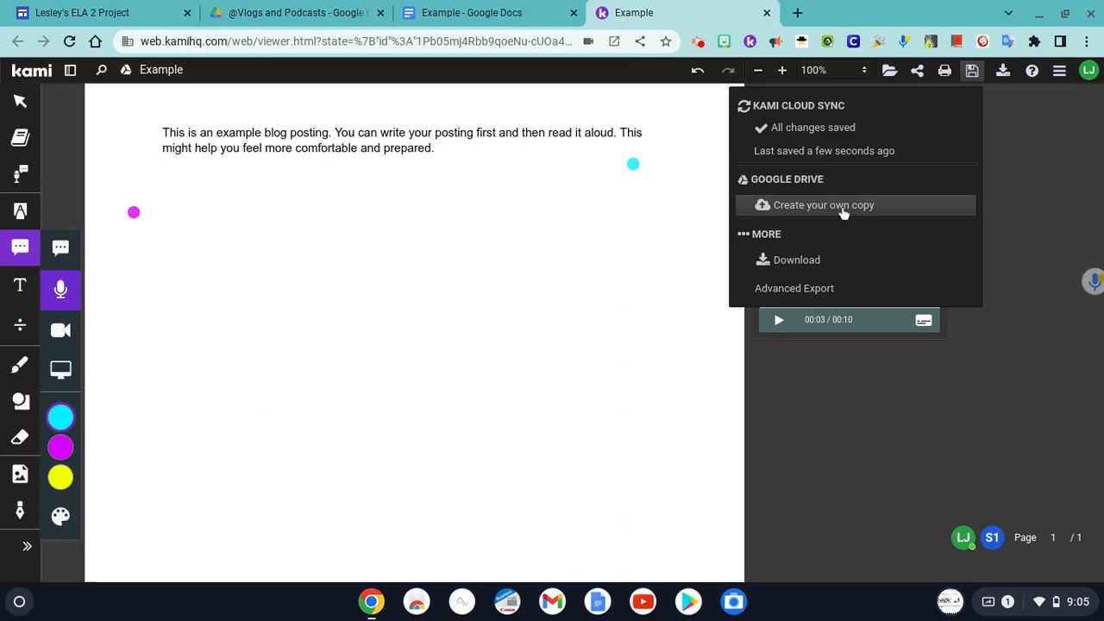
mouse_move(824, 211)
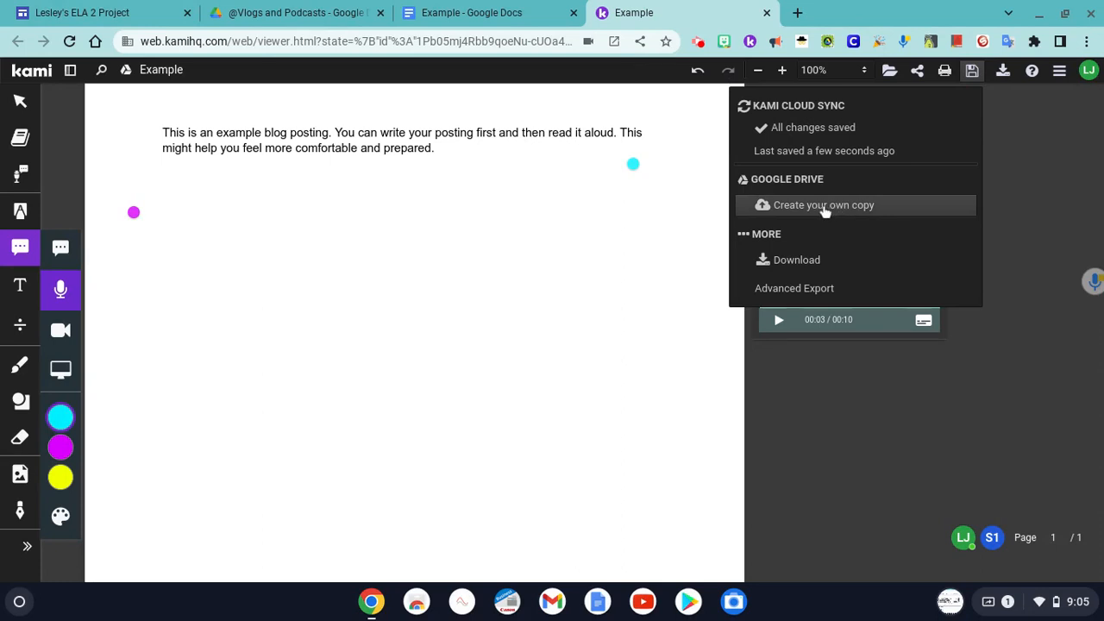
click(822, 204)
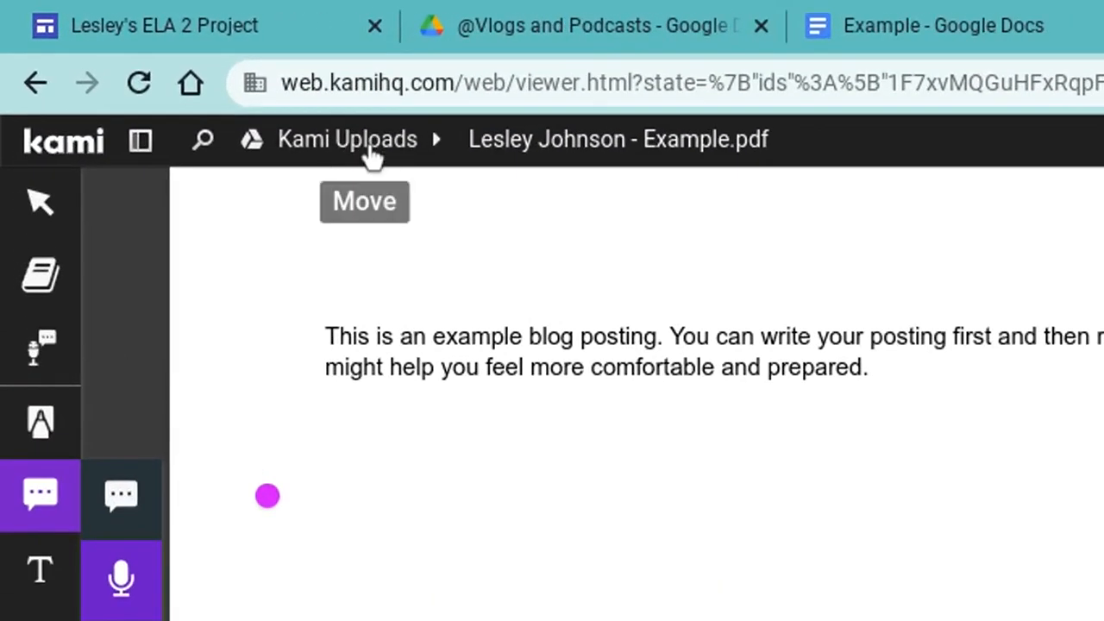
click(364, 200)
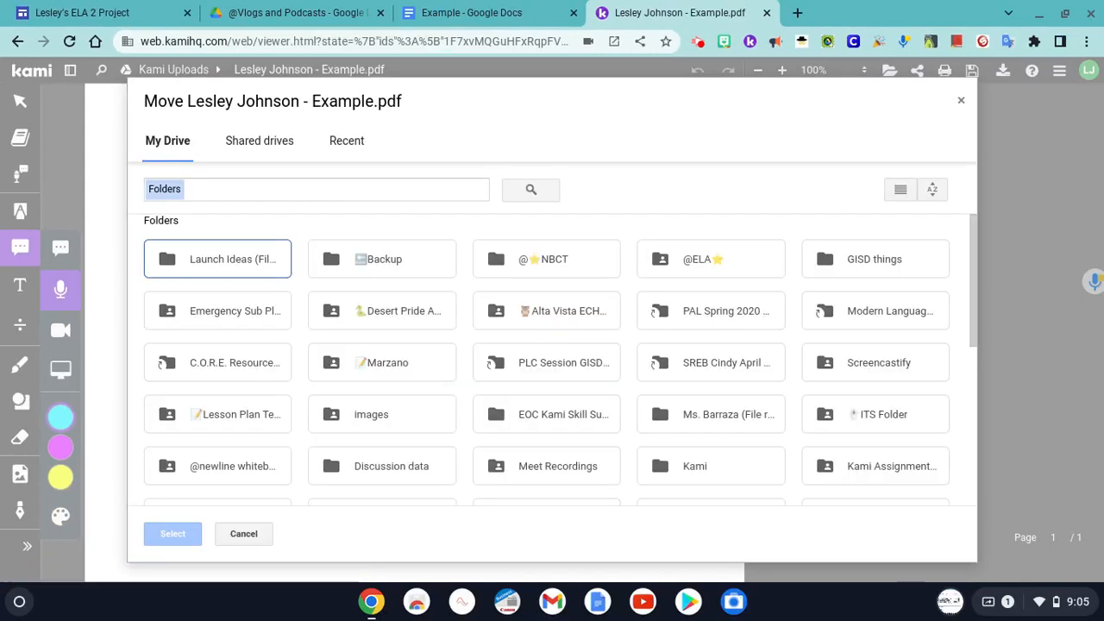
mouse_move(676, 265)
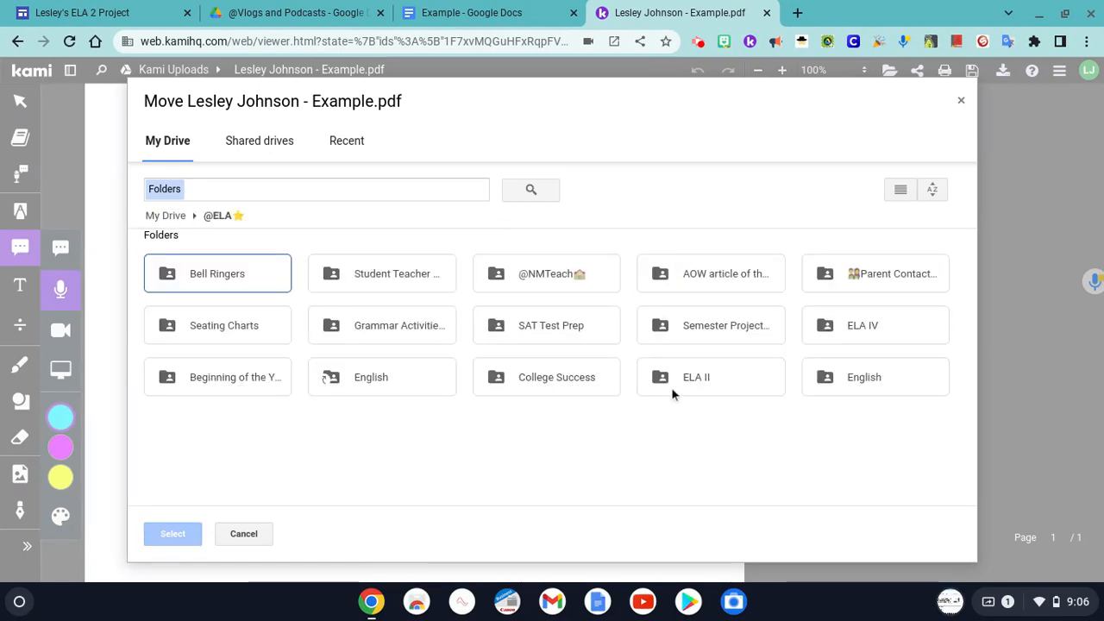
double_click(697, 376)
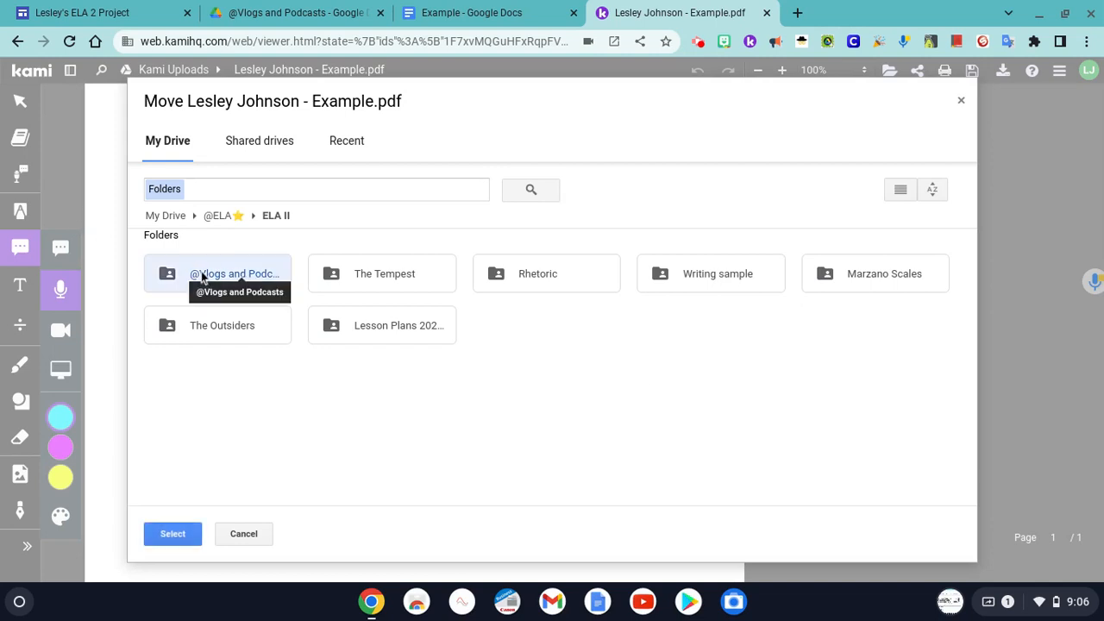
click(243, 533)
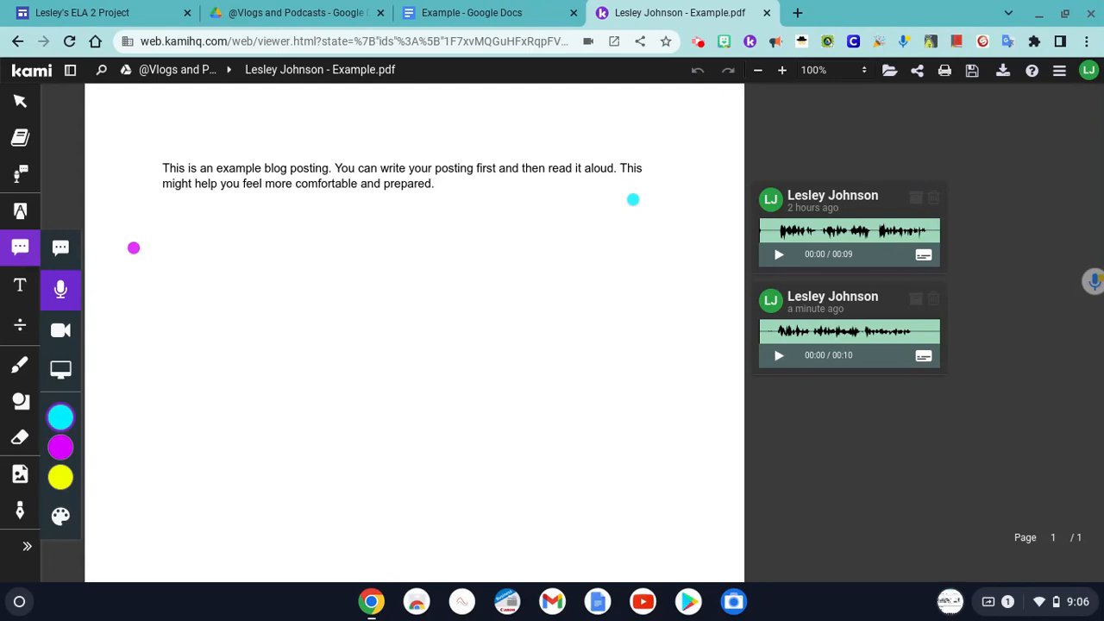
mouse_move(636, 359)
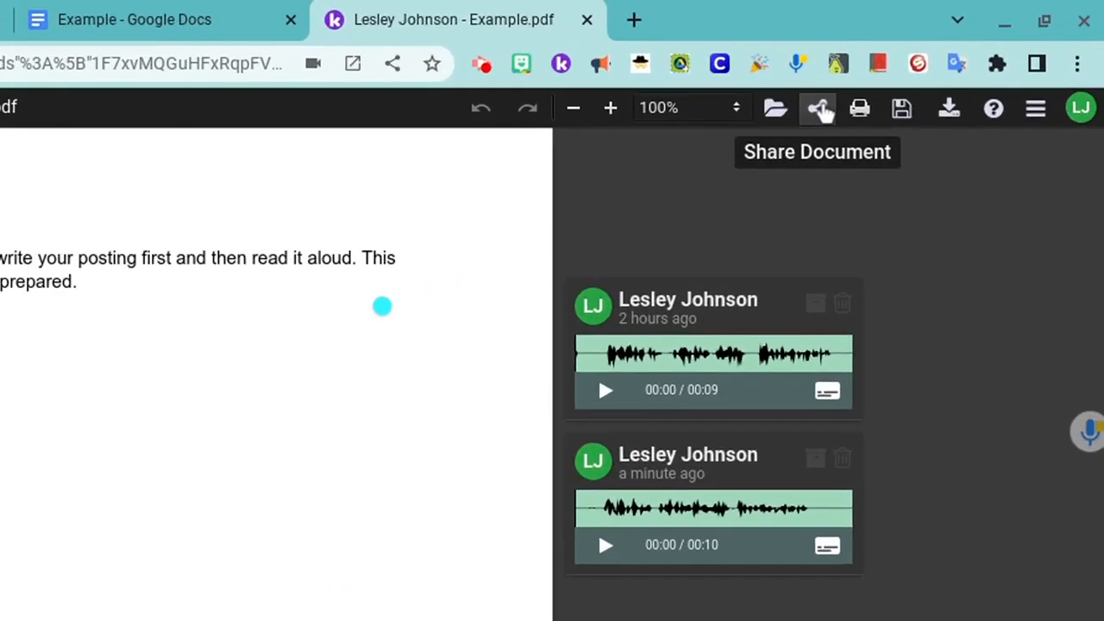
Step: Share the PDF as view-only for anyone with the link, no download/print, and copy the link
click(817, 107)
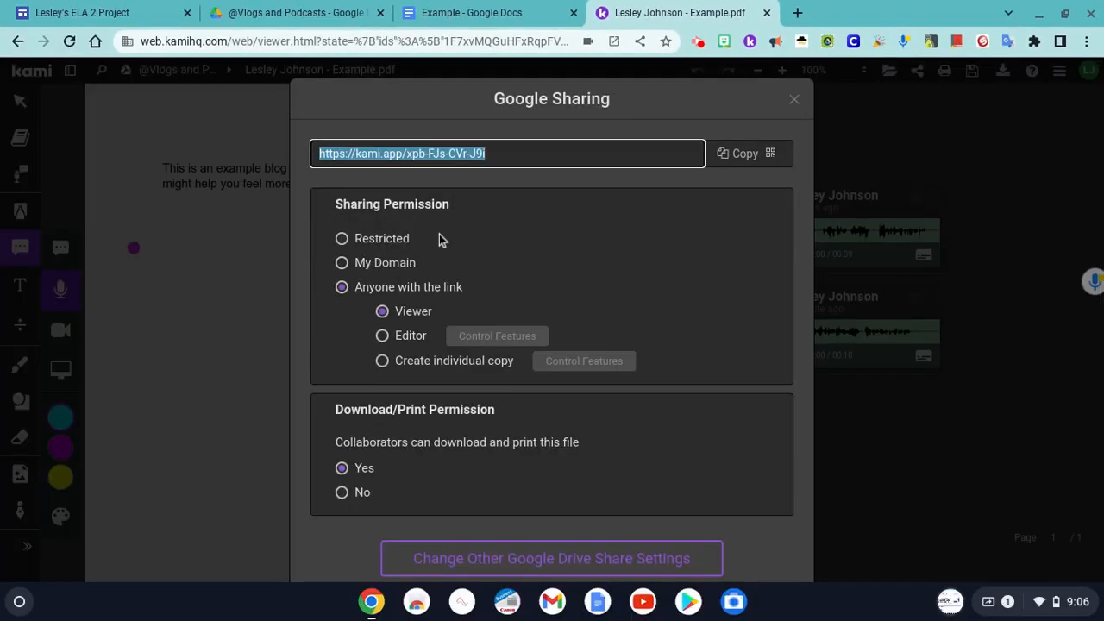
mouse_move(397, 252)
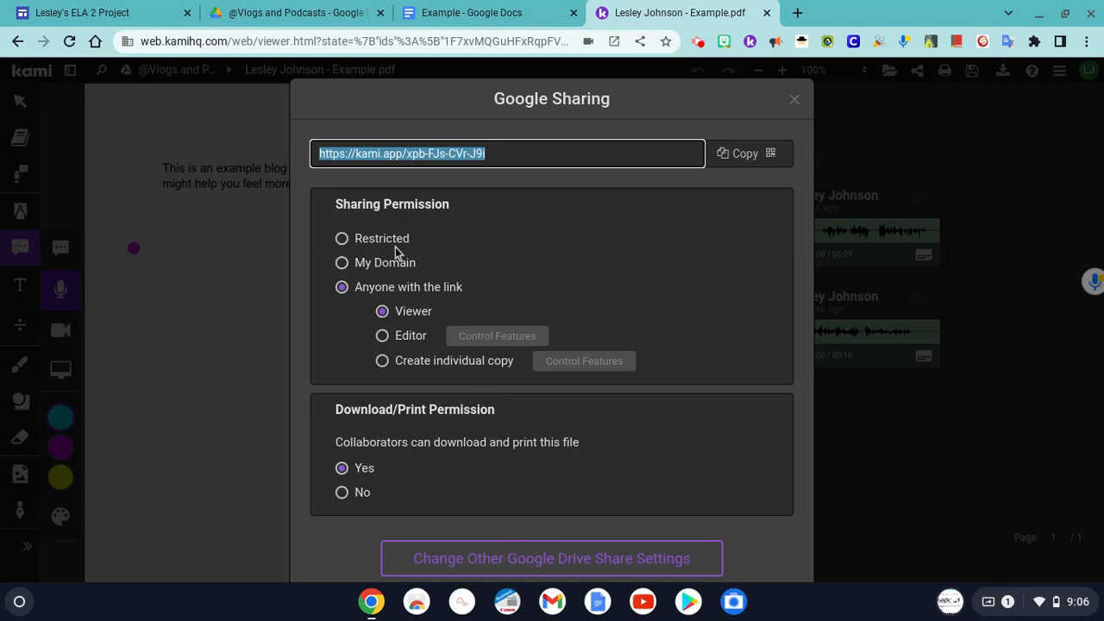
mouse_move(397, 319)
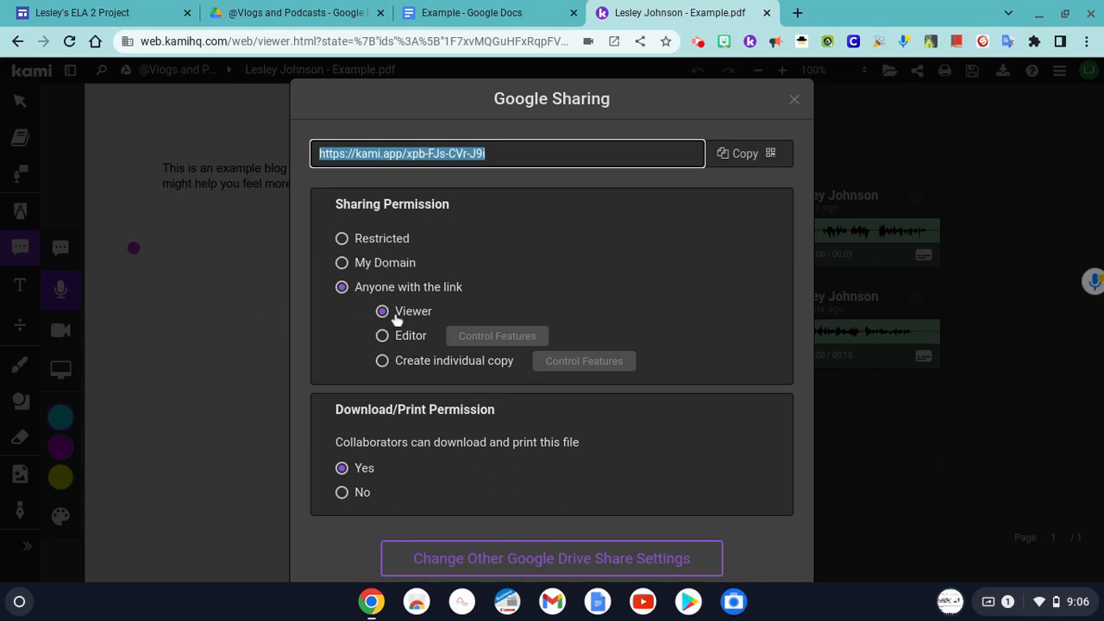
mouse_move(343, 322)
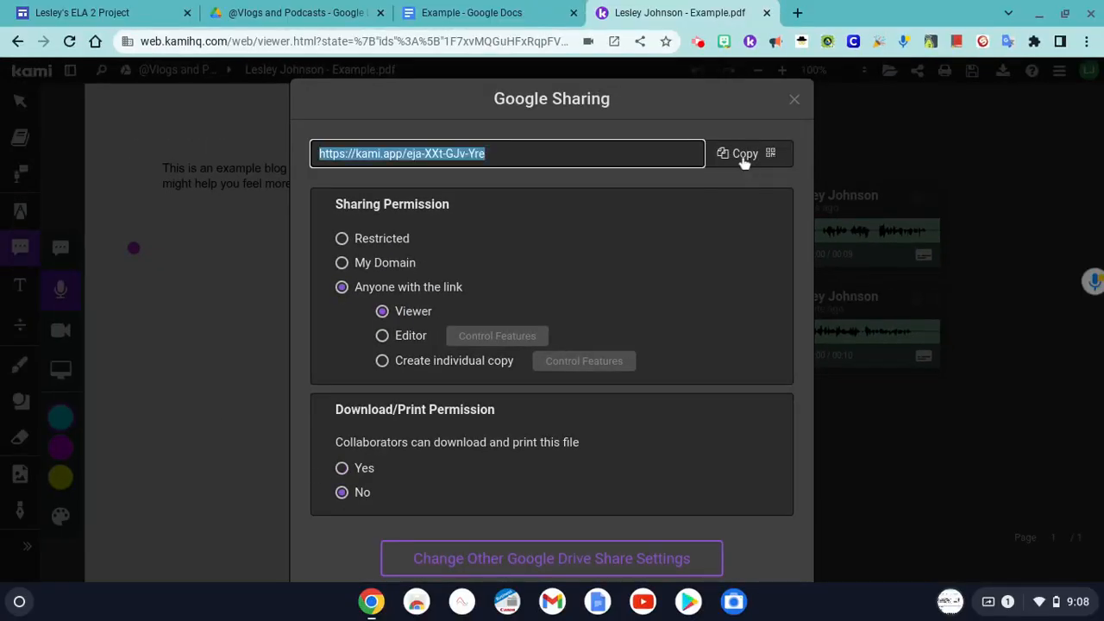
click(738, 154)
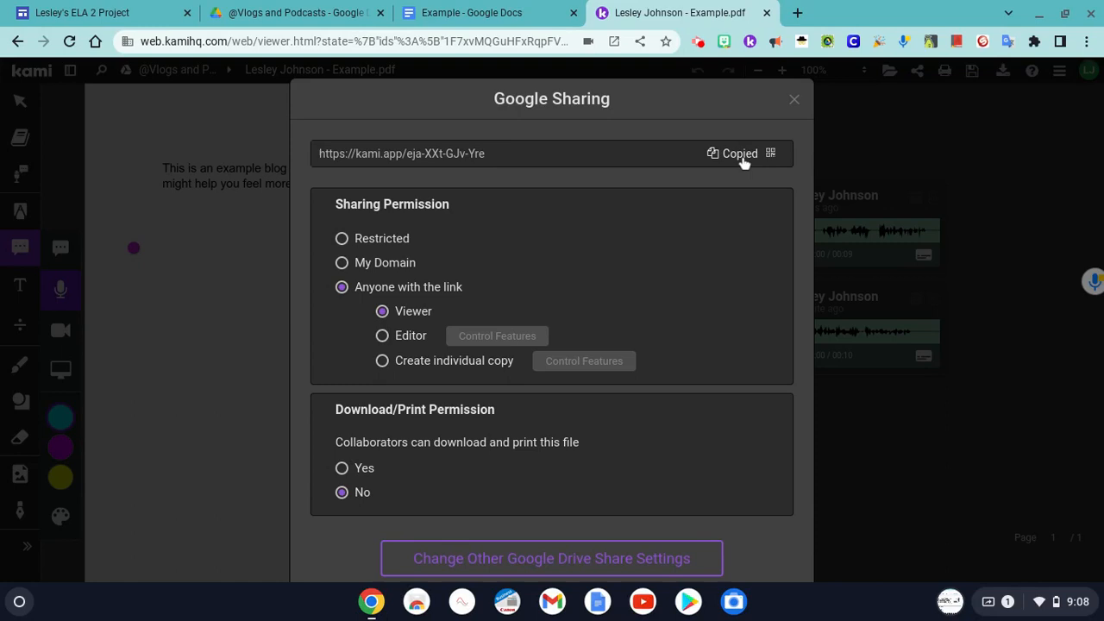
click(86, 12)
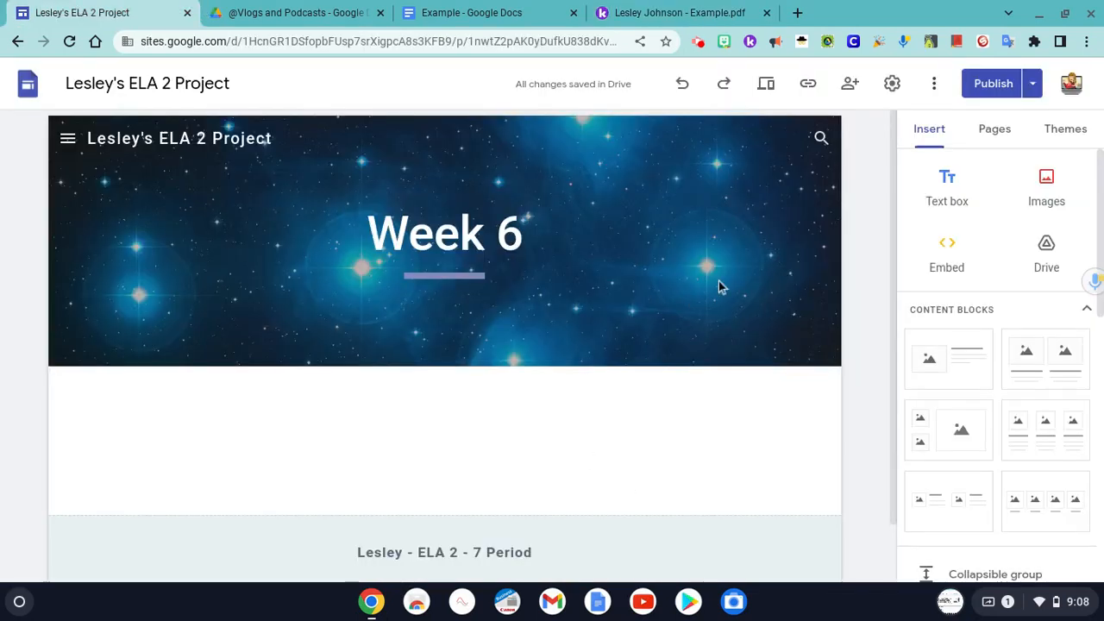
mouse_move(945, 252)
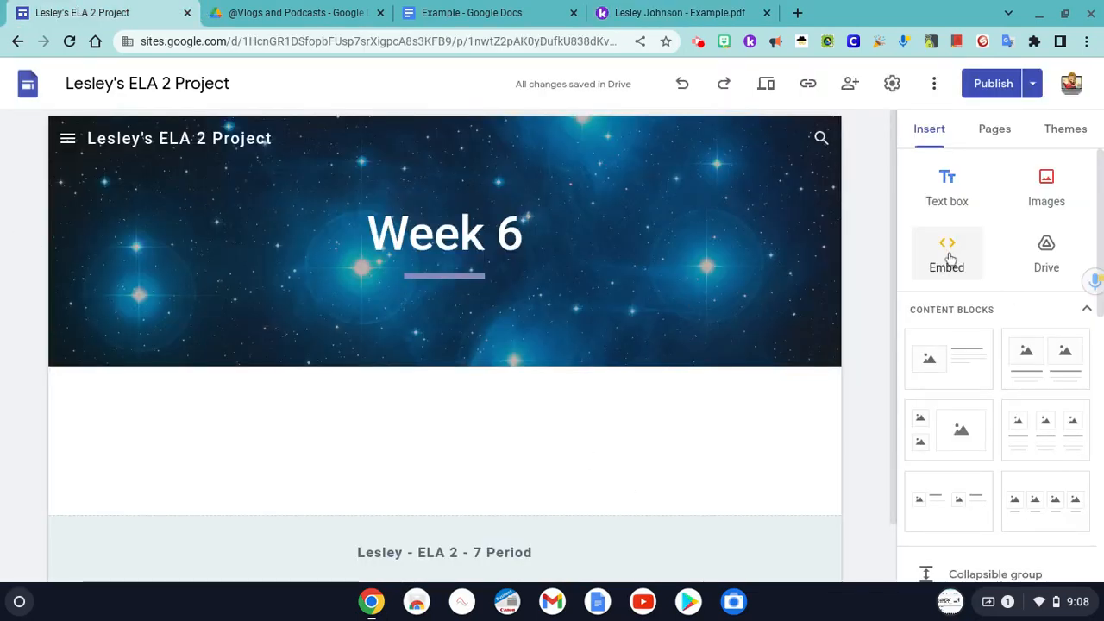
click(944, 252)
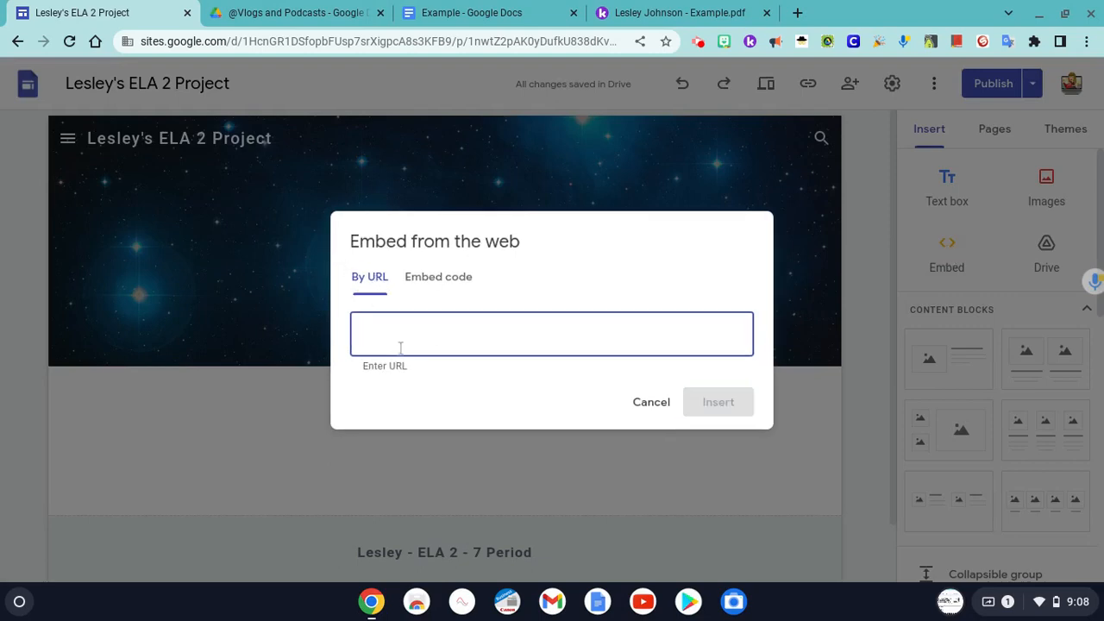
text(https://kami.app/eja-XXt-GJv-Yre)
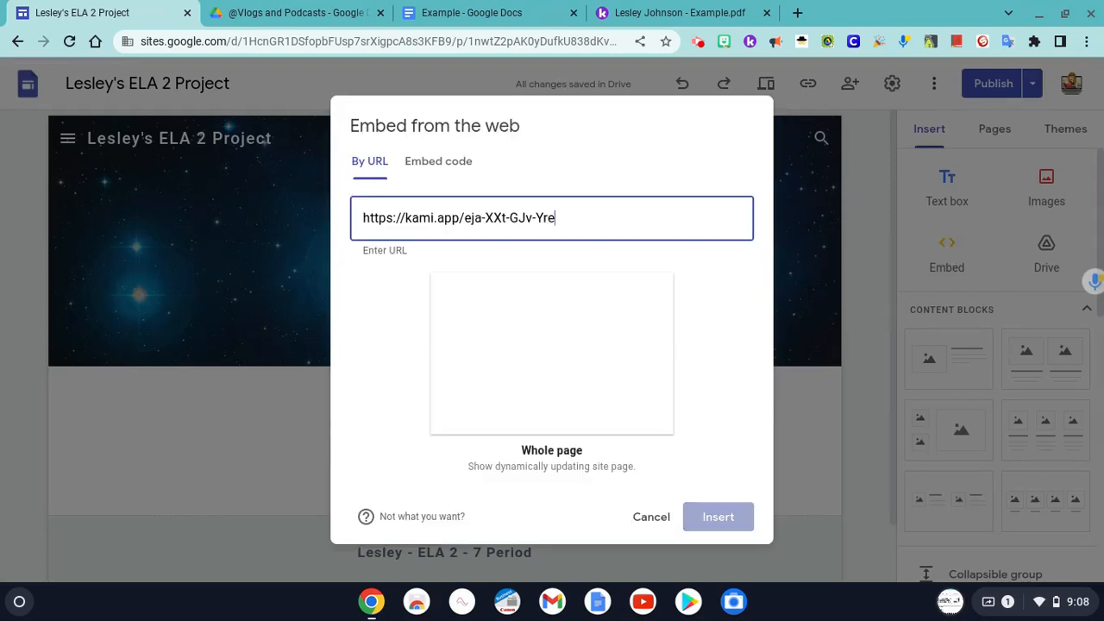
mouse_move(718, 517)
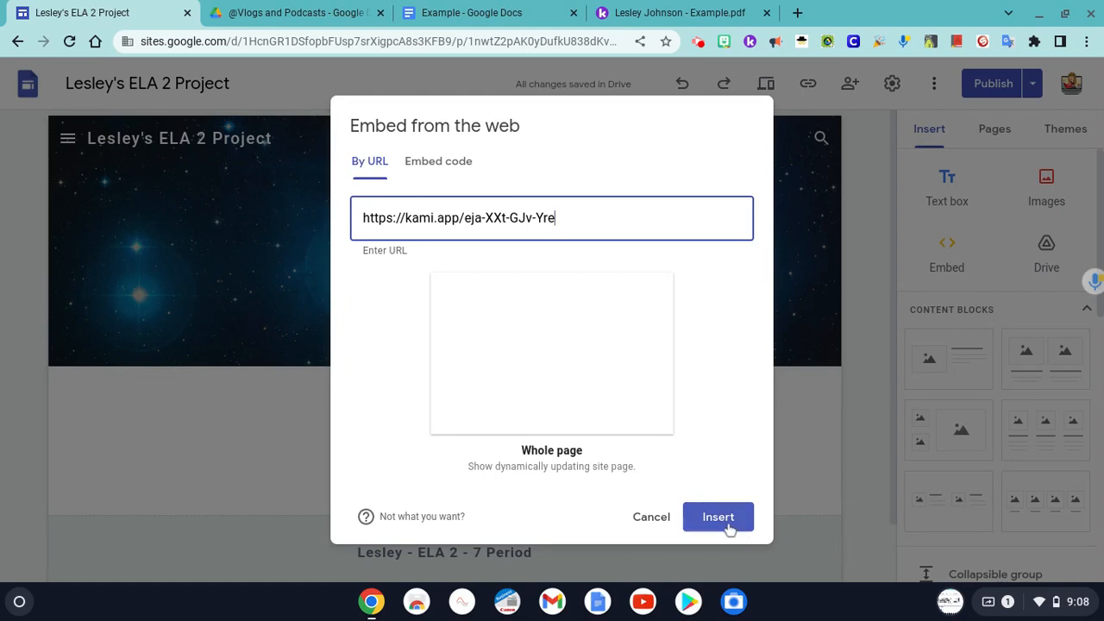
click(717, 517)
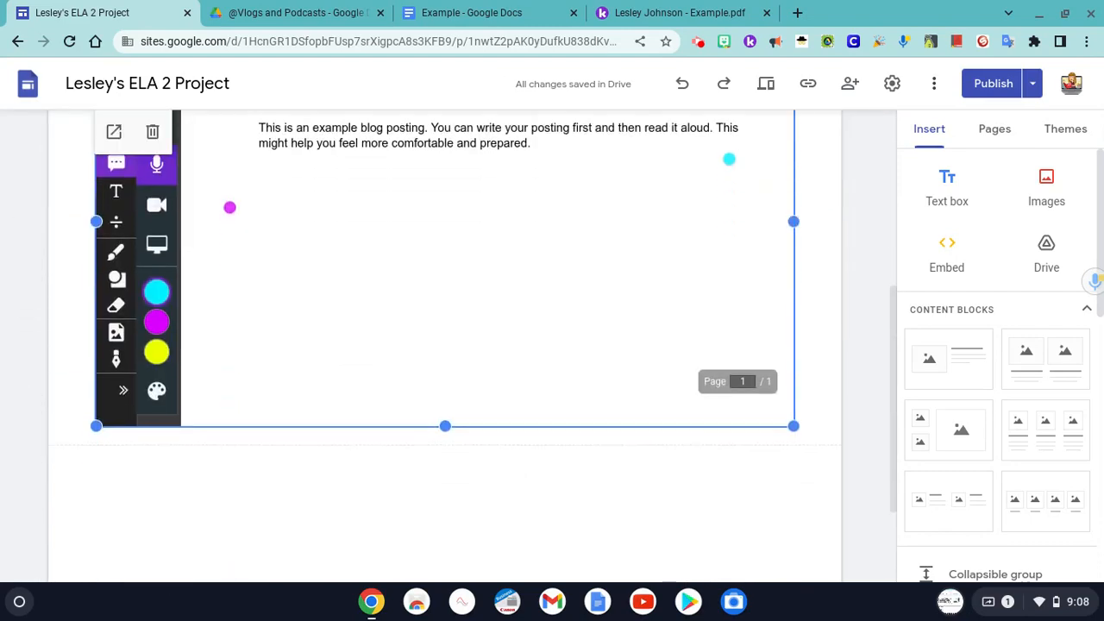
scroll(up, 3)
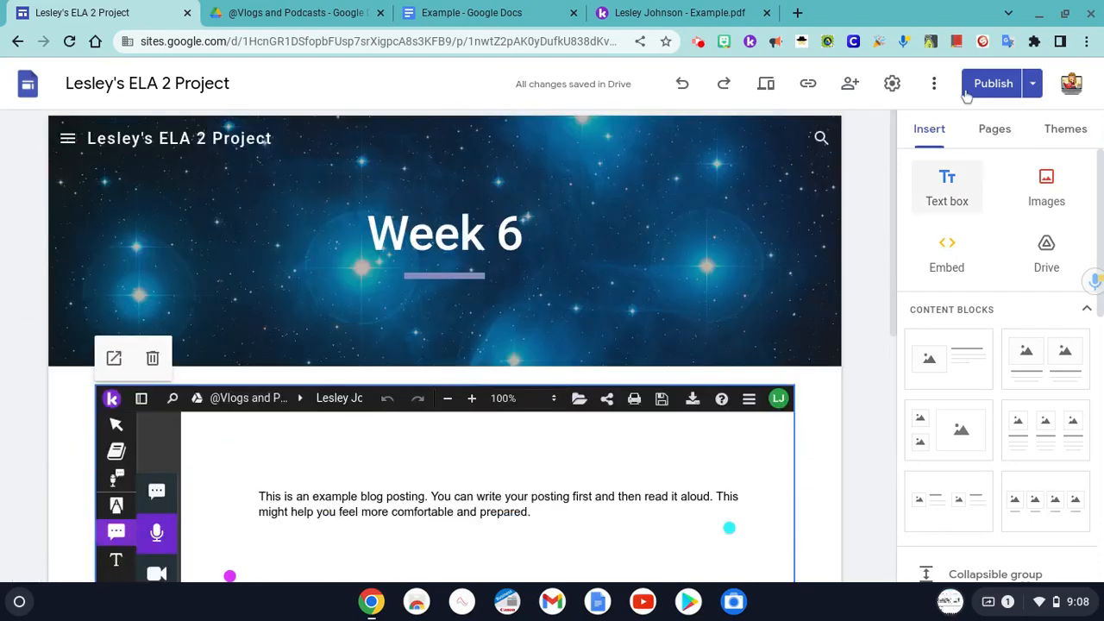
click(993, 83)
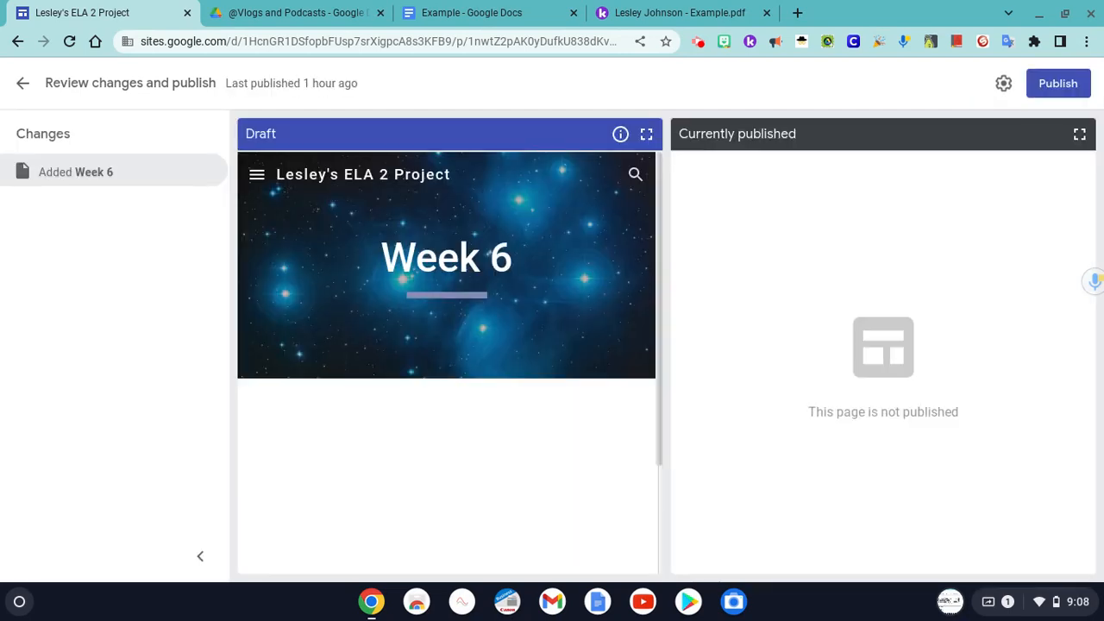
mouse_move(1059, 83)
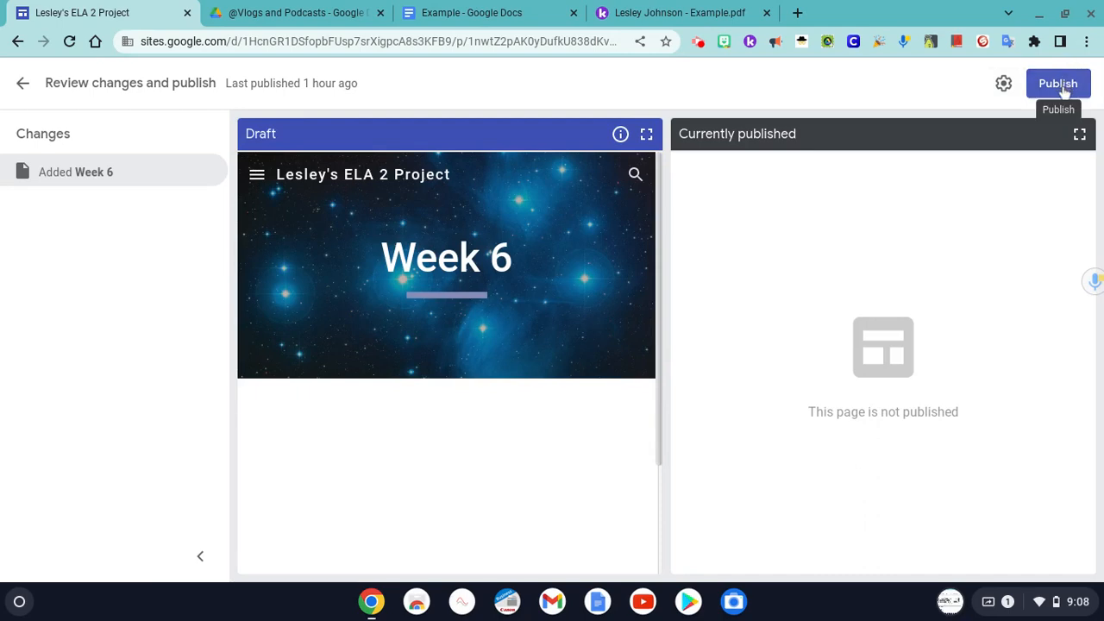
Step: Publish the Week 6 page and view the live site
click(1059, 82)
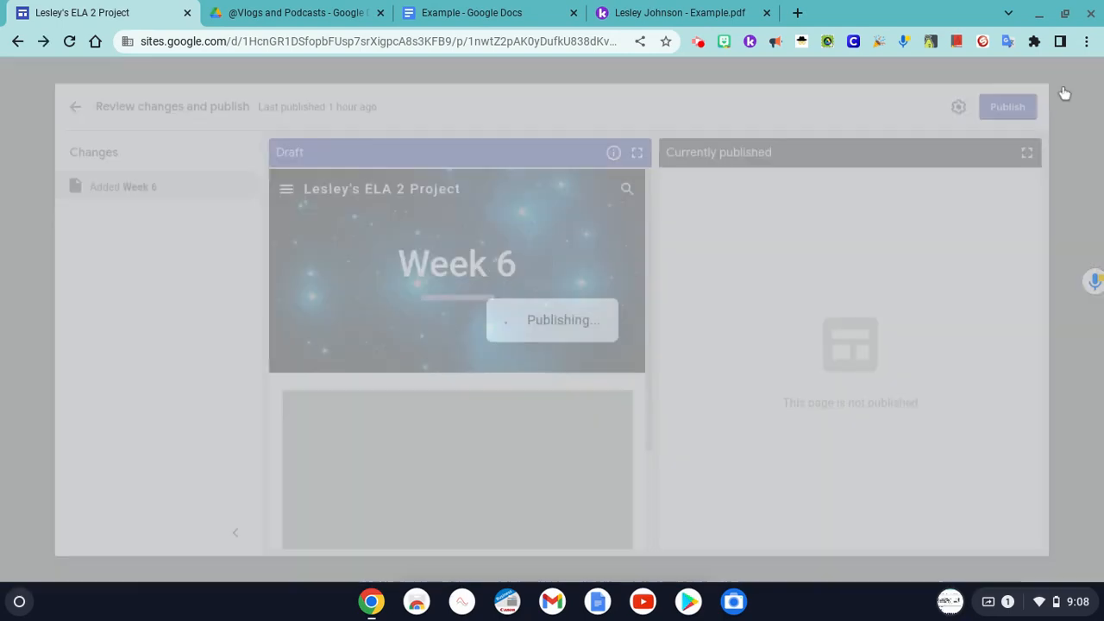
click(1007, 107)
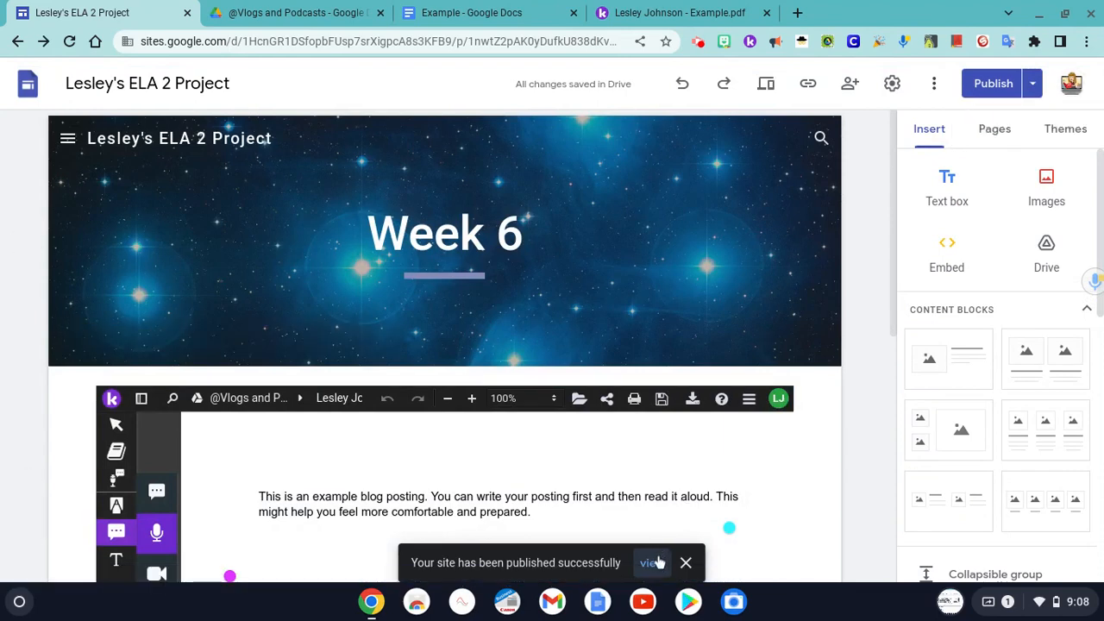
click(652, 562)
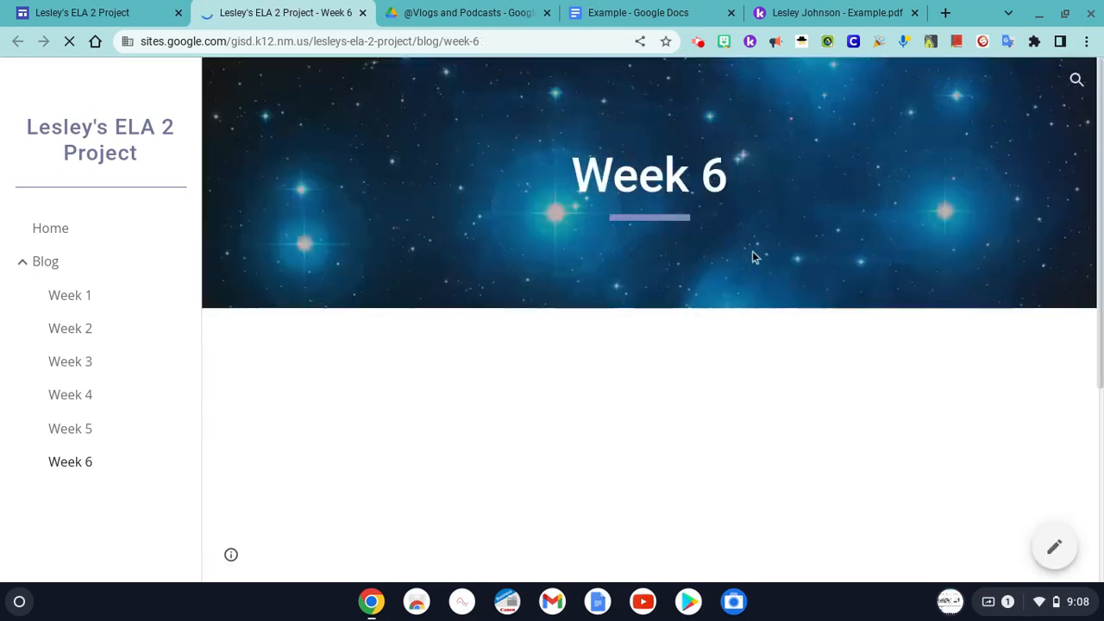
Step: Scroll down the newly loaded live Week 6 blog page
scroll(down, 3)
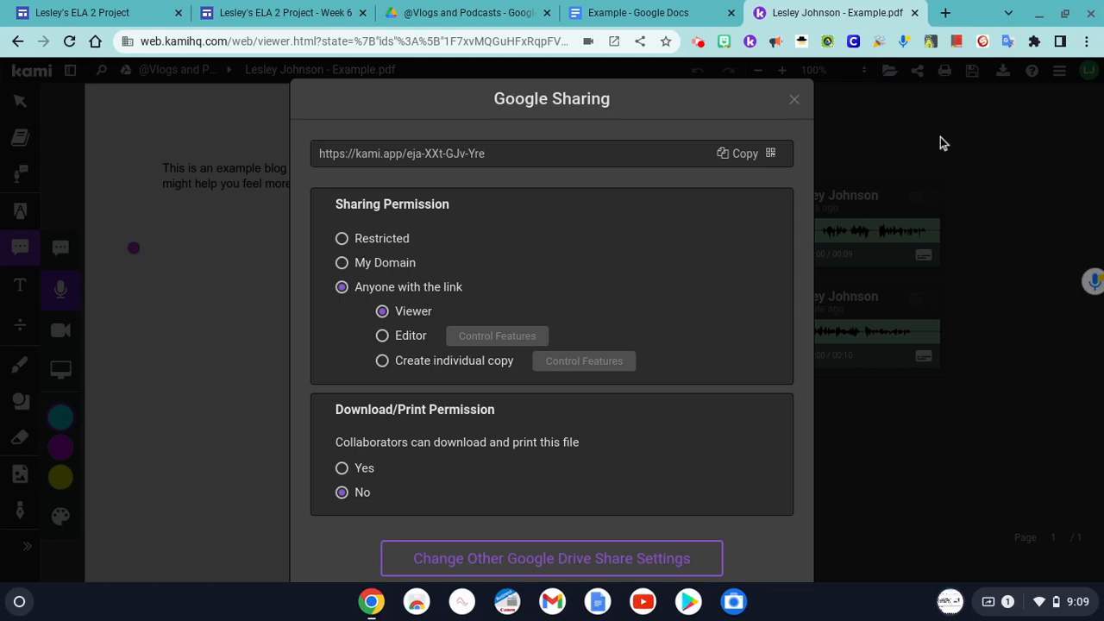
mouse_move(438, 310)
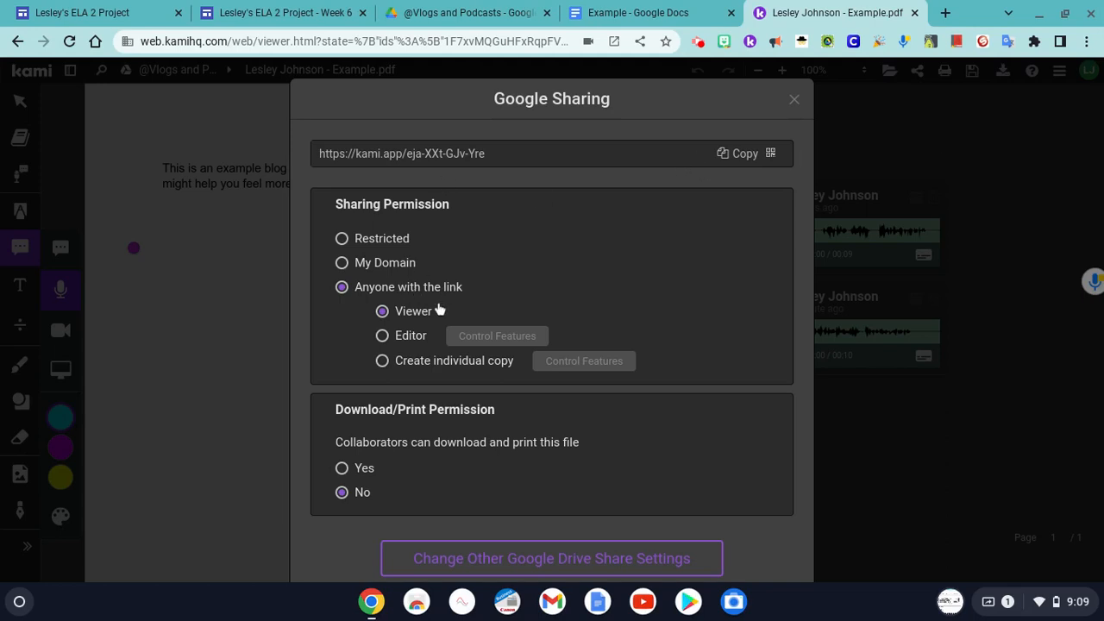
mouse_move(188, 6)
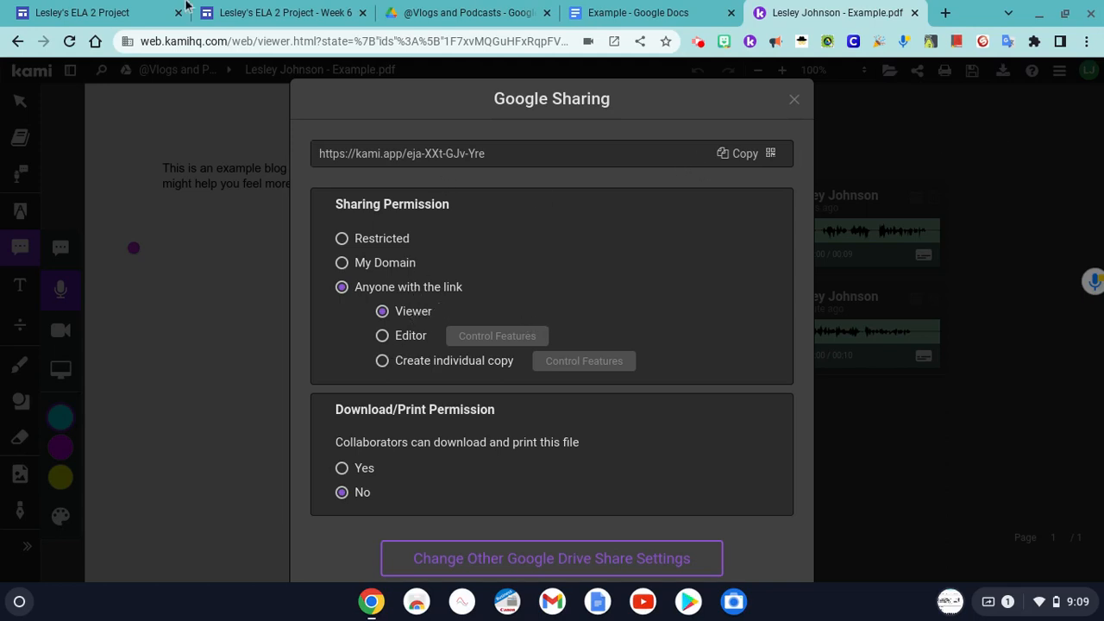
Step: Return to the live Week 6 page, now showing the embedded Kami PDF with voice comments
click(275, 12)
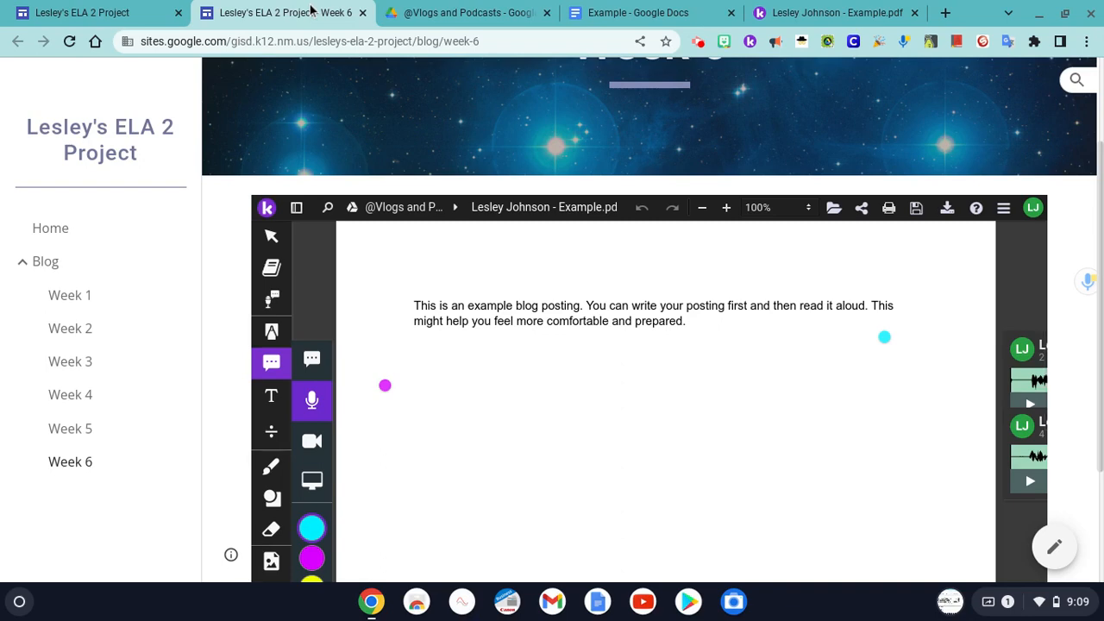